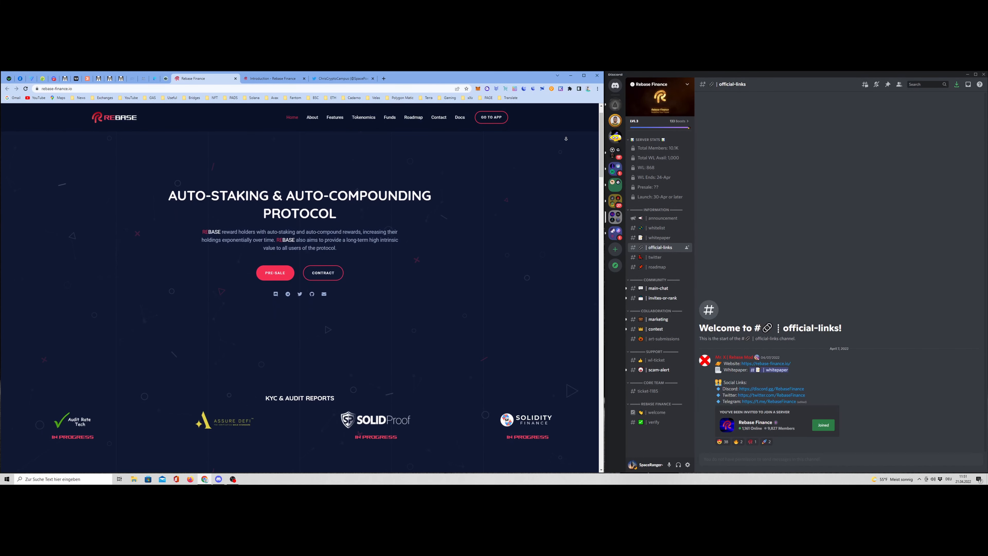
- Scroll the Rebase Finance homepage past the audit reports to the About section
{"action": "scroll", "scroll_direction": "down", "scroll_amount": 3}
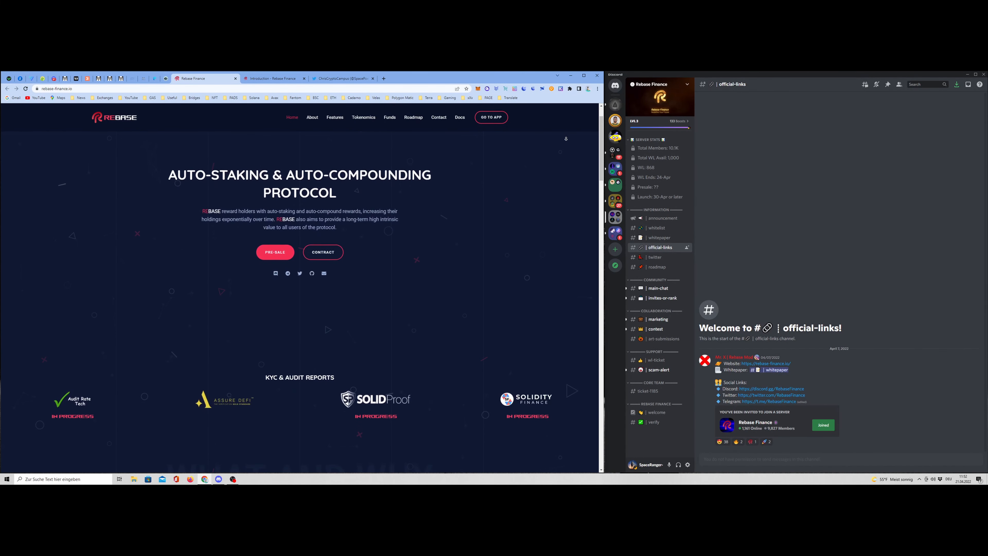
{"action": "scroll", "scroll_direction": "down", "scroll_amount": 3}
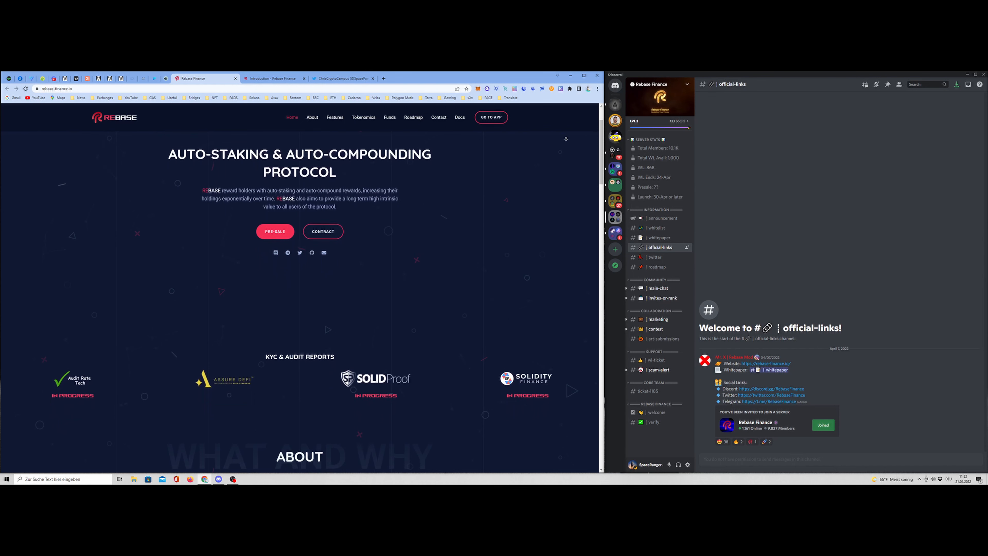
{"action": "scroll", "scroll_direction": "down", "scroll_amount": 3}
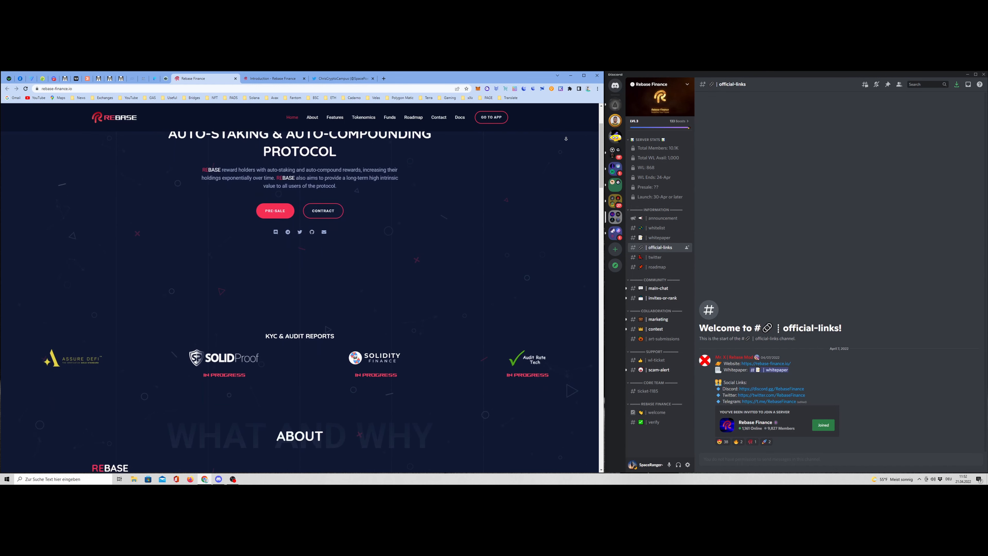
{"action": "scroll", "scroll_direction": "down", "scroll_amount": 3}
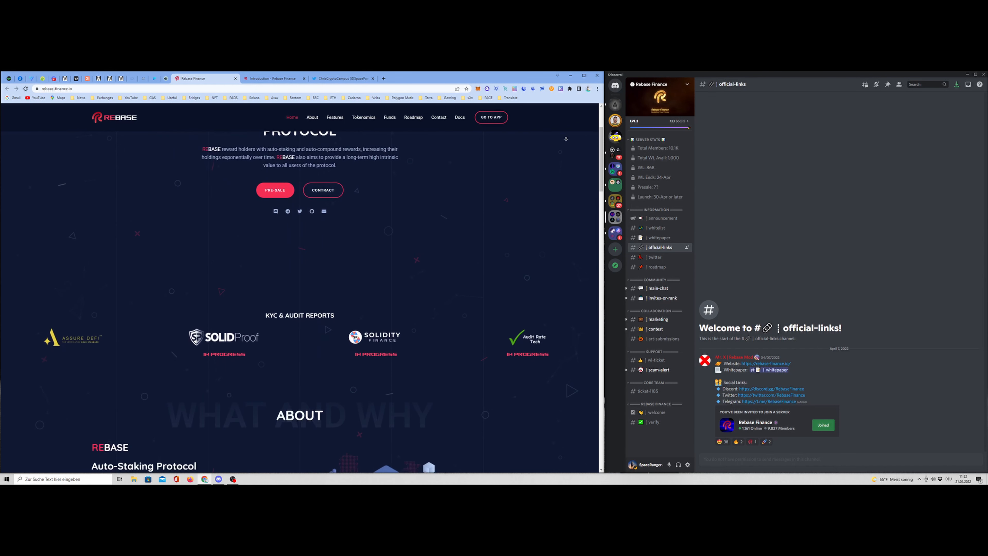
{"action": "scroll", "scroll_direction": "down", "scroll_amount": 3}
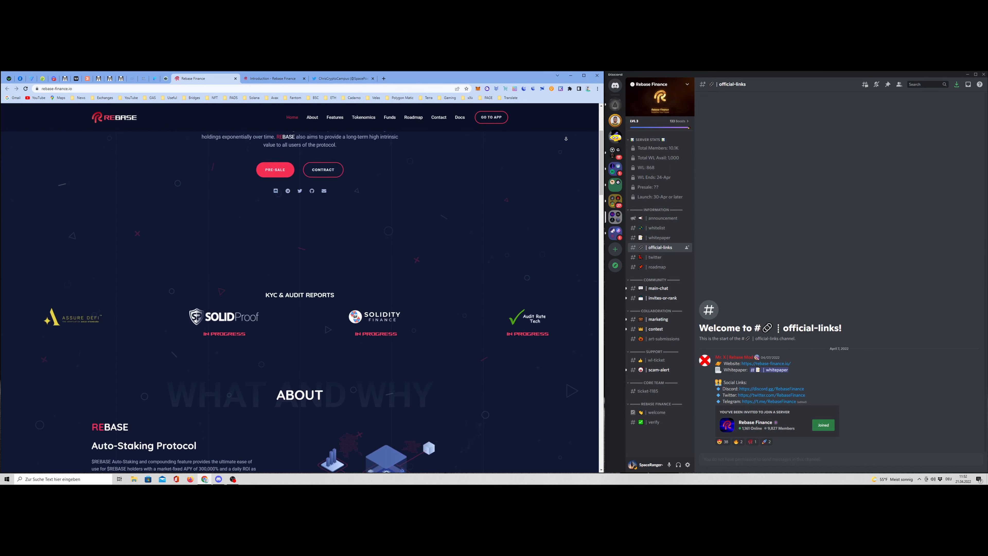
{"action": "scroll", "scroll_direction": "down", "scroll_amount": 3}
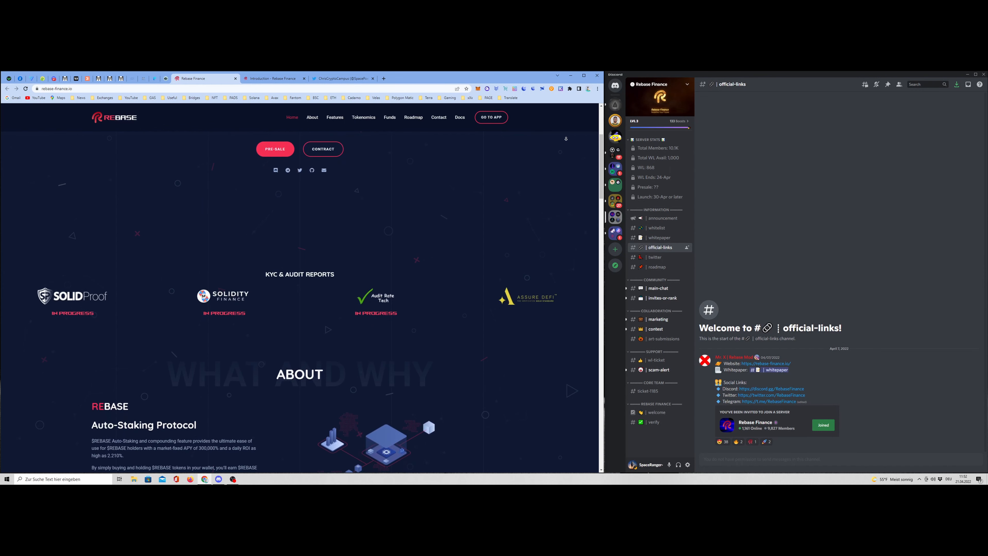
{"action": "scroll", "scroll_direction": "down", "scroll_amount": 3}
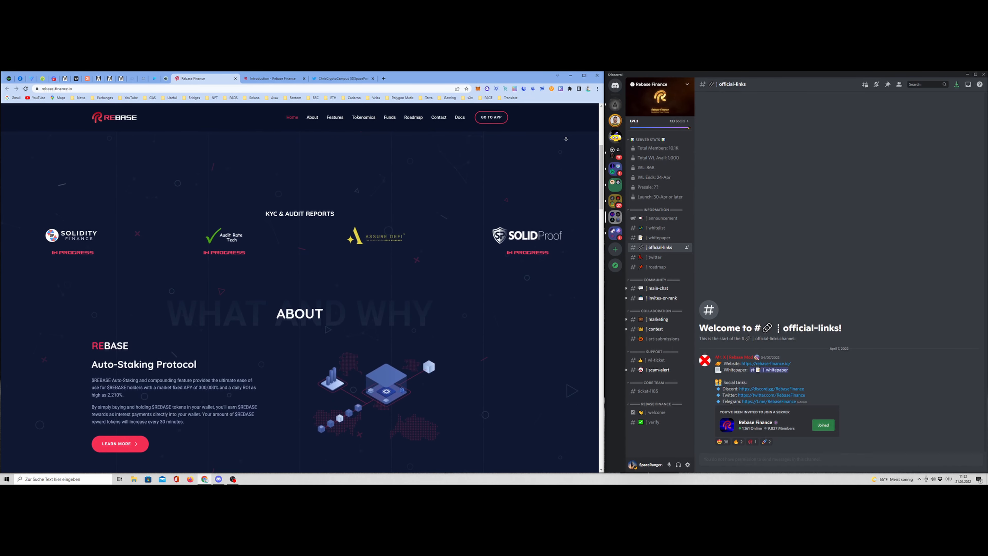
{"action": "scroll", "scroll_direction": "down", "scroll_amount": 3}
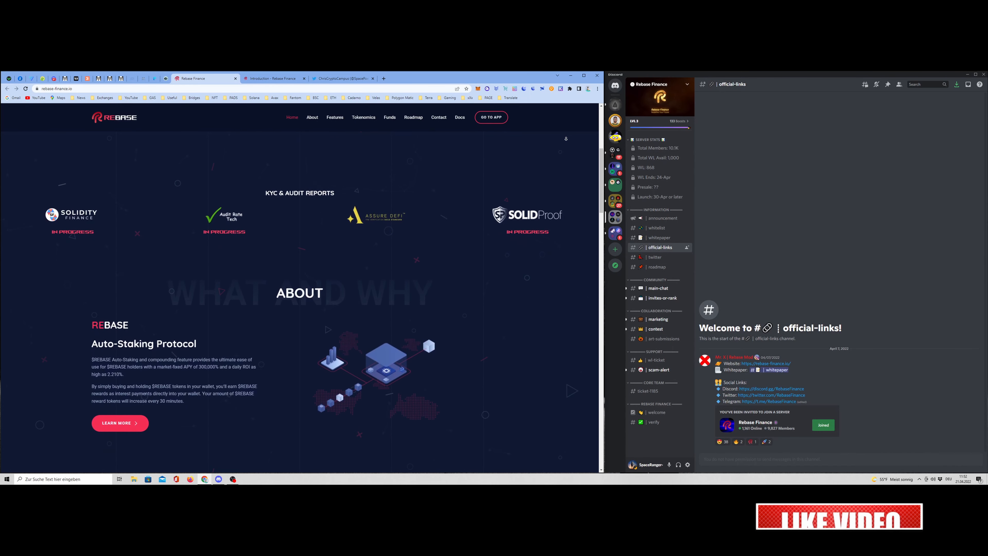
{"action": "scroll", "scroll_direction": "down", "scroll_amount": 3}
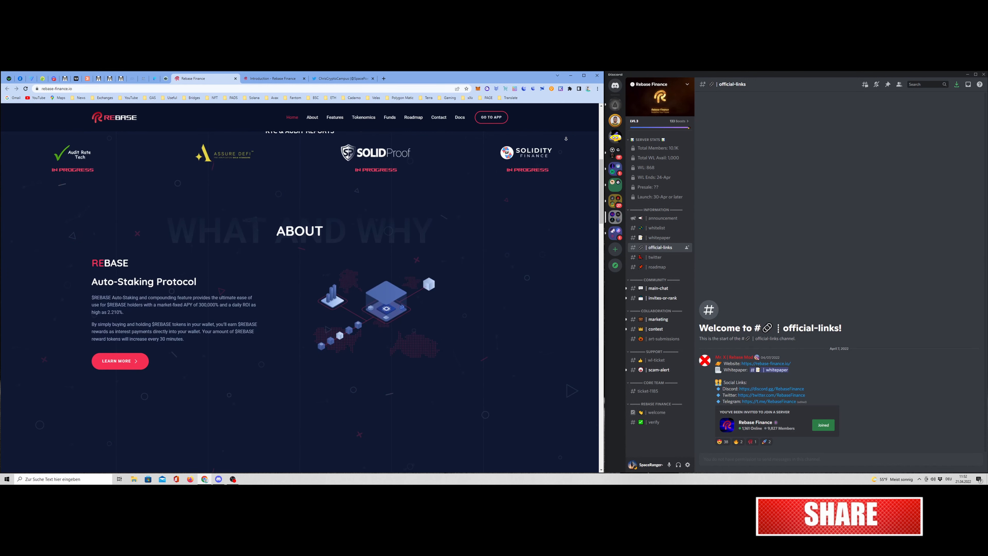
{"action": "scroll", "scroll_direction": "down", "scroll_amount": 3}
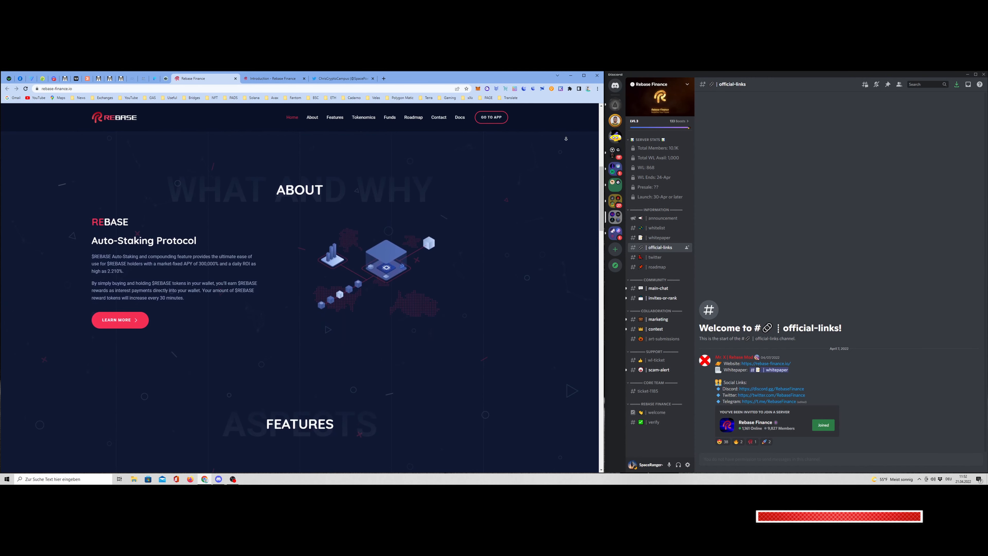
- Switch to the documentation tab showing the Introduction page
{"action": "left_click", "coordinate": [273, 78]}
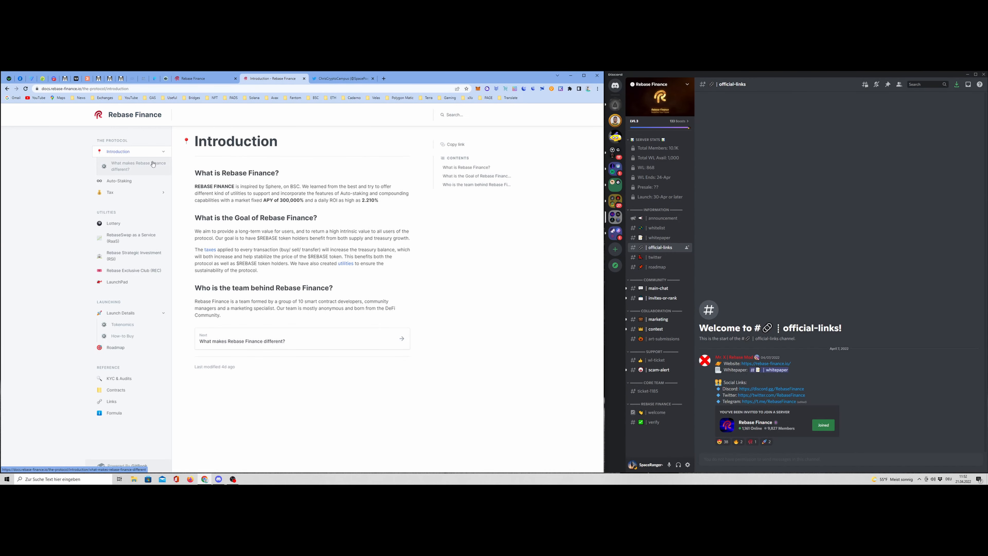
{"action": "mouse_move", "coordinate": [119, 180]}
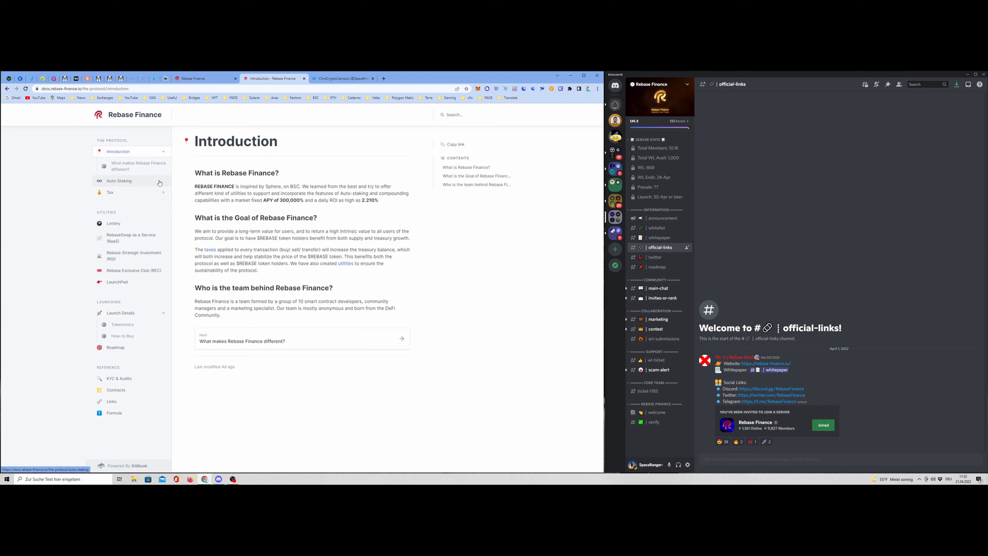
{"action": "mouse_move", "coordinate": [158, 192]}
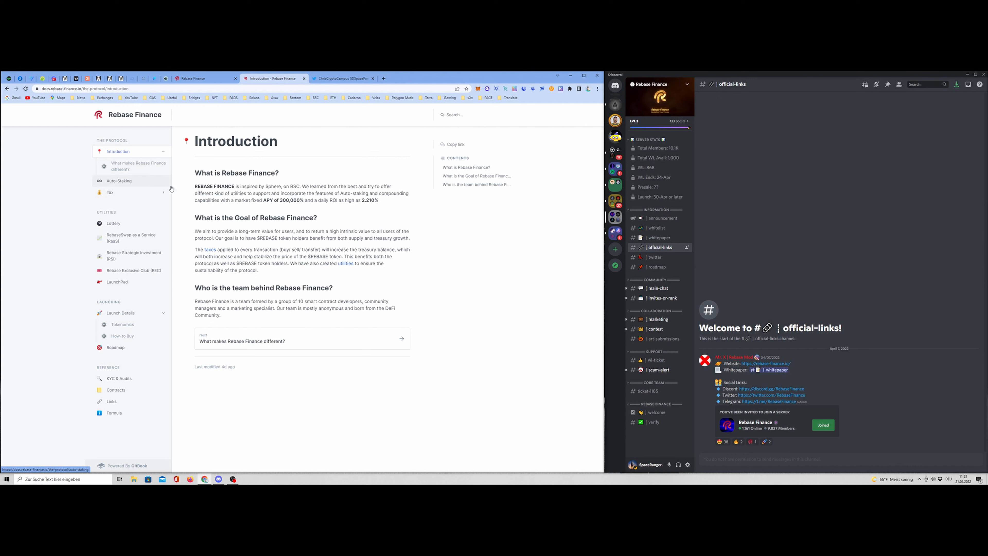
{"action": "mouse_move", "coordinate": [264, 202]}
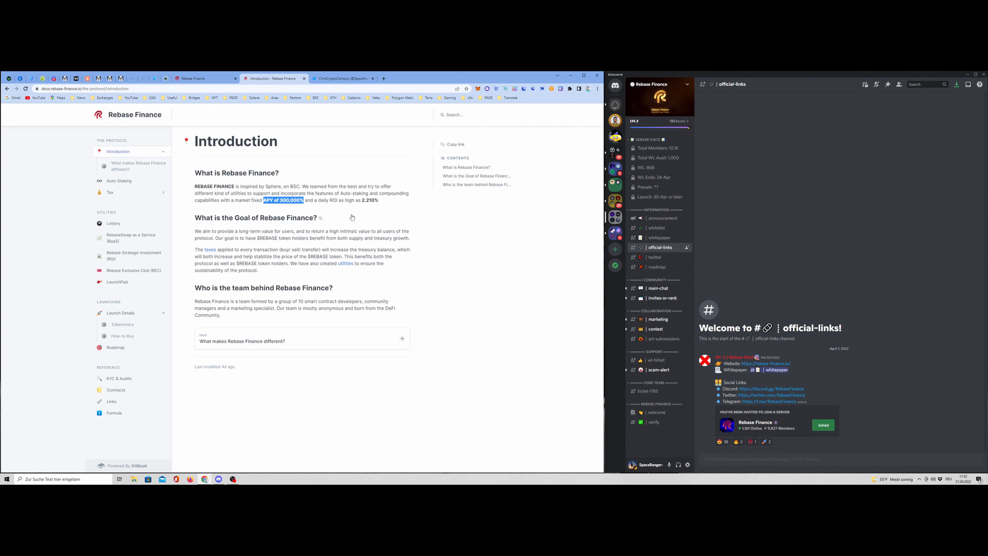
{"action": "mouse_move", "coordinate": [362, 210]}
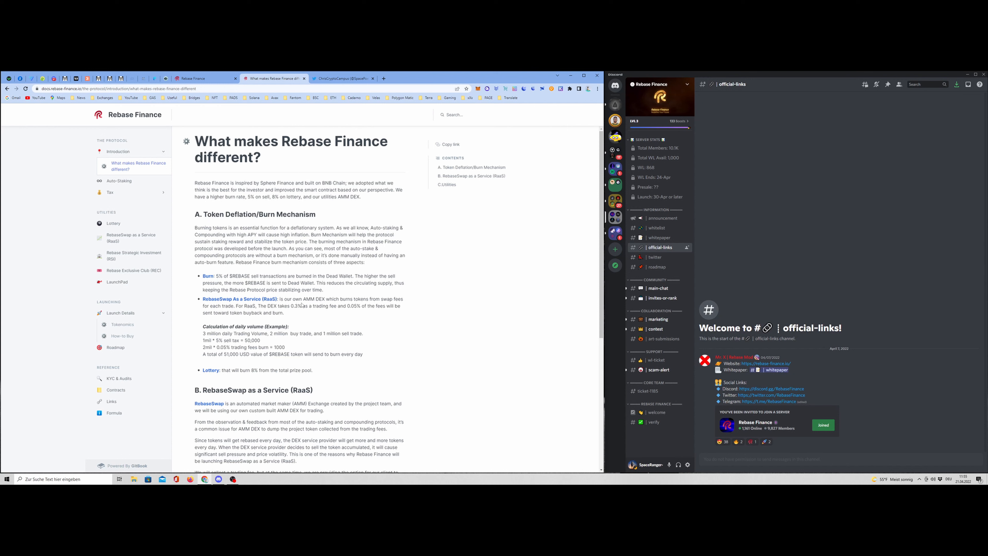
{"action": "mouse_move", "coordinate": [367, 304]}
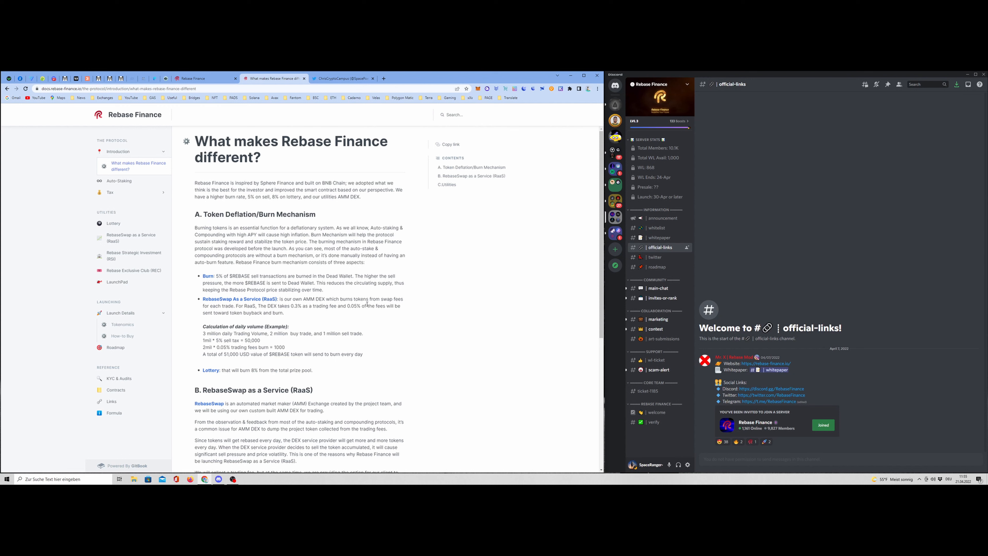
{"action": "mouse_move", "coordinate": [191, 370]}
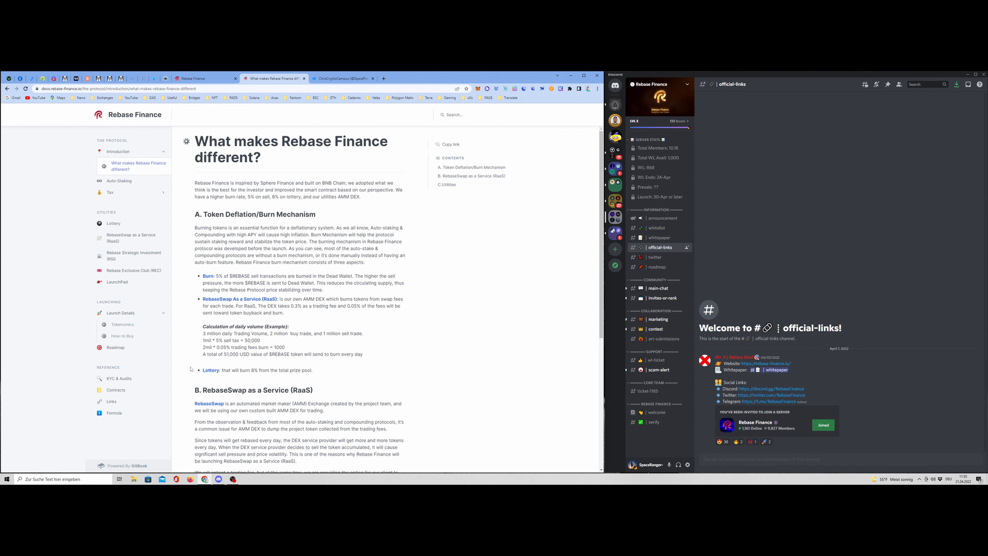
{"action": "mouse_move", "coordinate": [200, 371]}
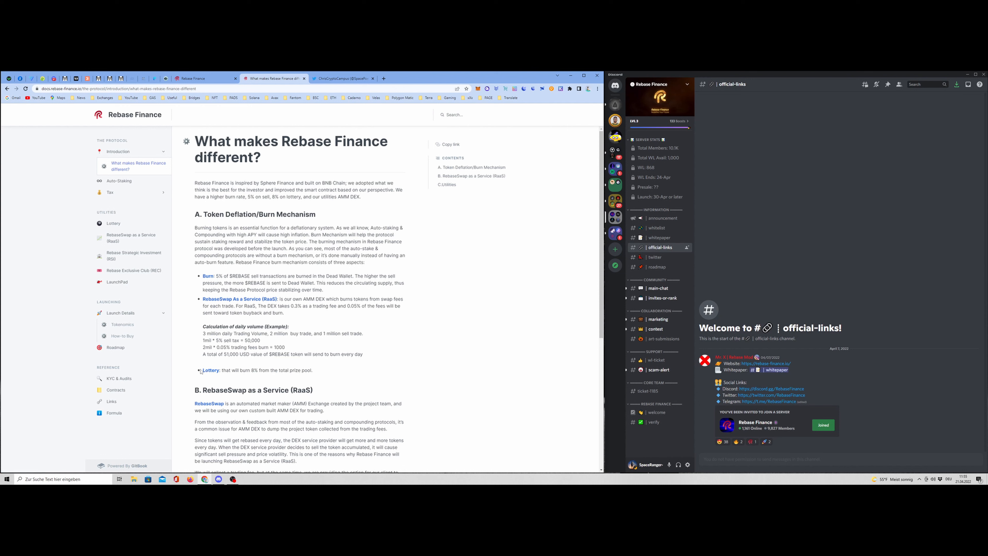
{"action": "mouse_move", "coordinate": [262, 378]}
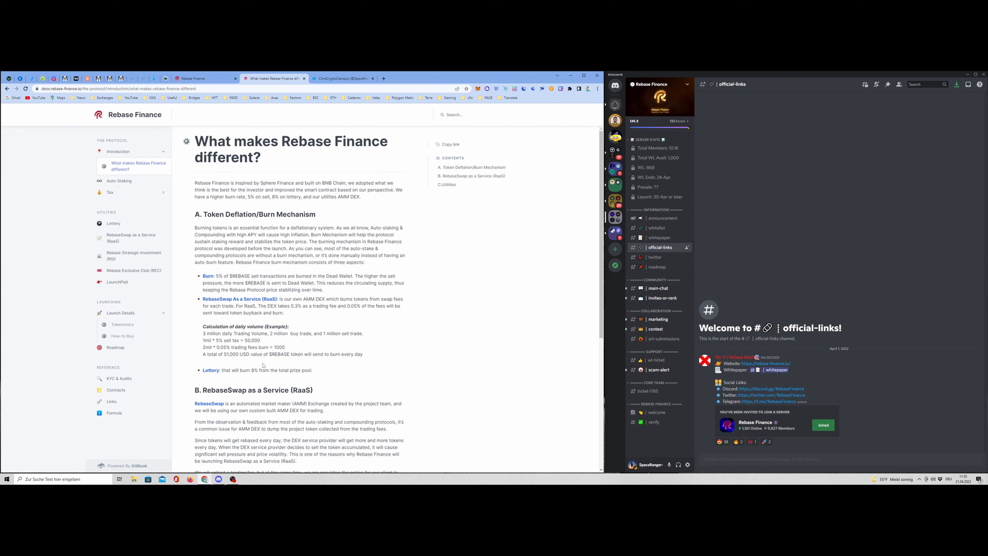
- Read through the burn mechanism, RaaS and Utilities sections, then move on to Auto-Staking
{"action": "scroll", "scroll_direction": "down", "scroll_amount": 3}
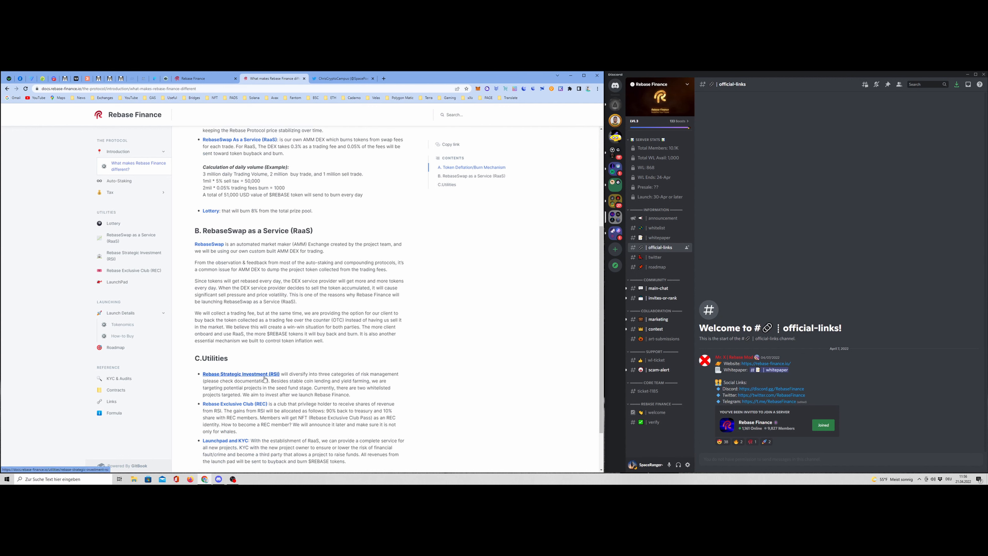
{"action": "mouse_move", "coordinate": [228, 408]}
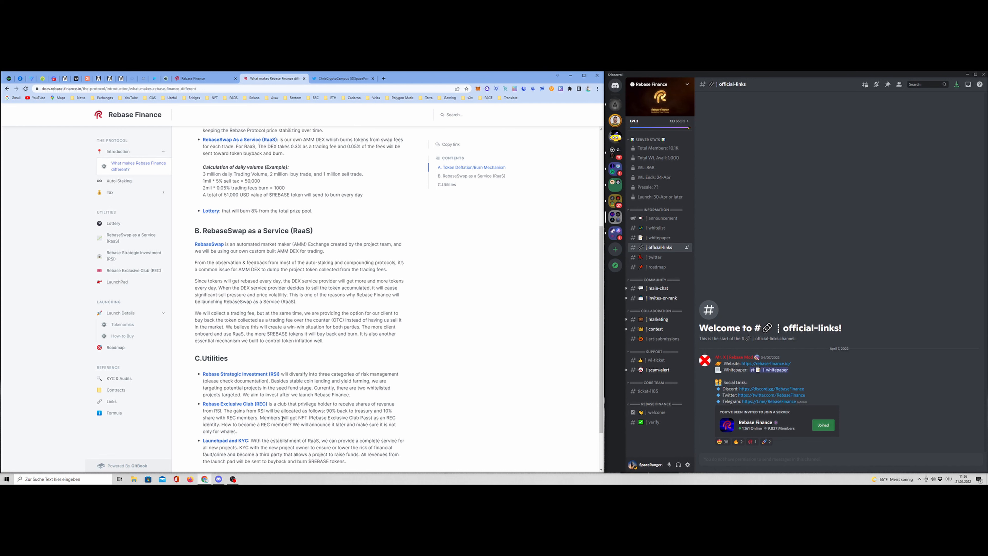
{"action": "scroll", "scroll_direction": "down", "scroll_amount": 3}
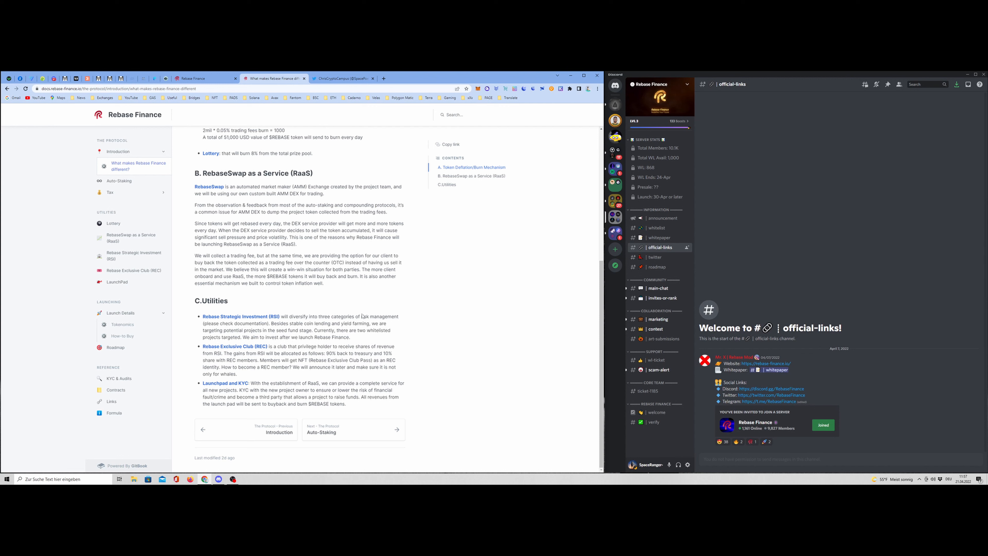
{"action": "left_click", "coordinate": [119, 180]}
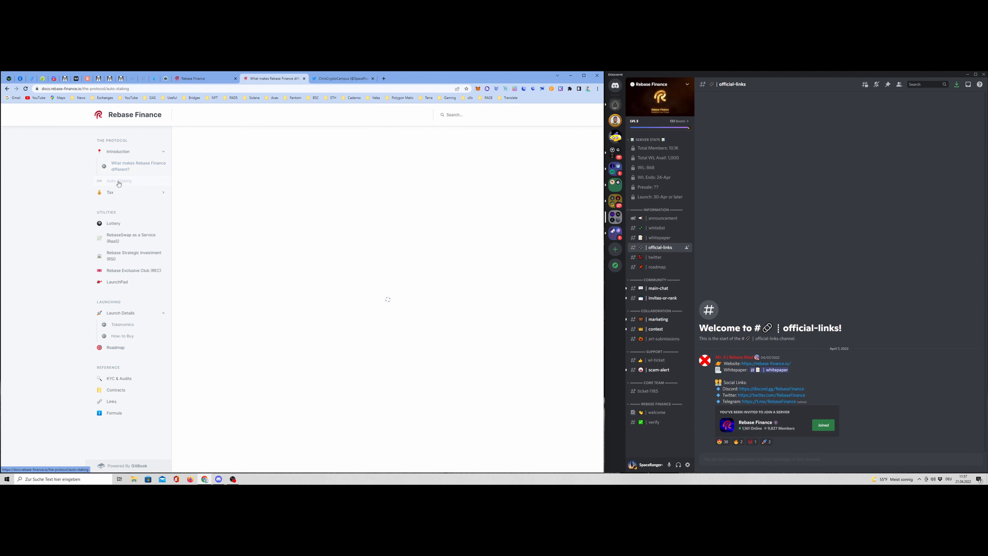
- Read the Auto-Staking page and move on to the Tax page
{"action": "left_click", "coordinate": [119, 181]}
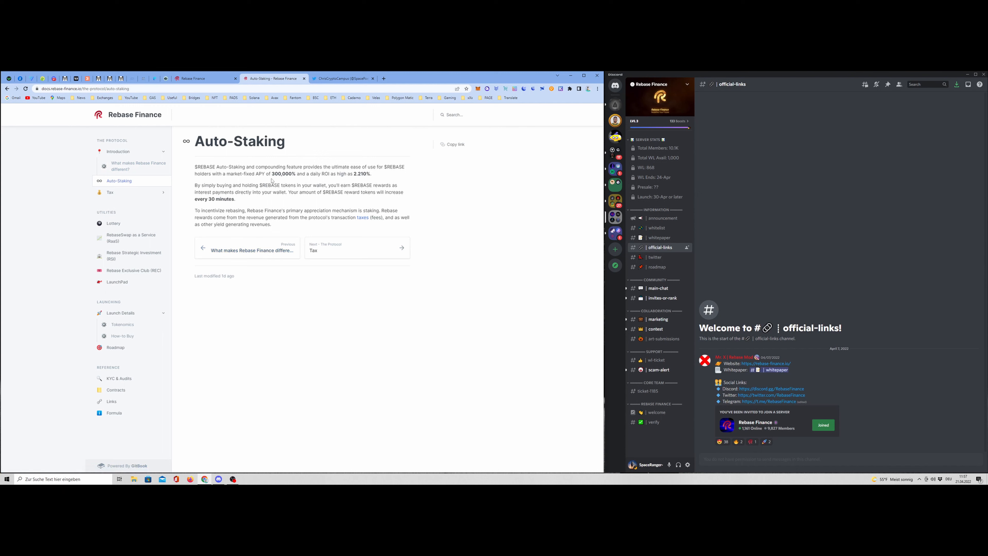
{"action": "mouse_move", "coordinate": [245, 208]}
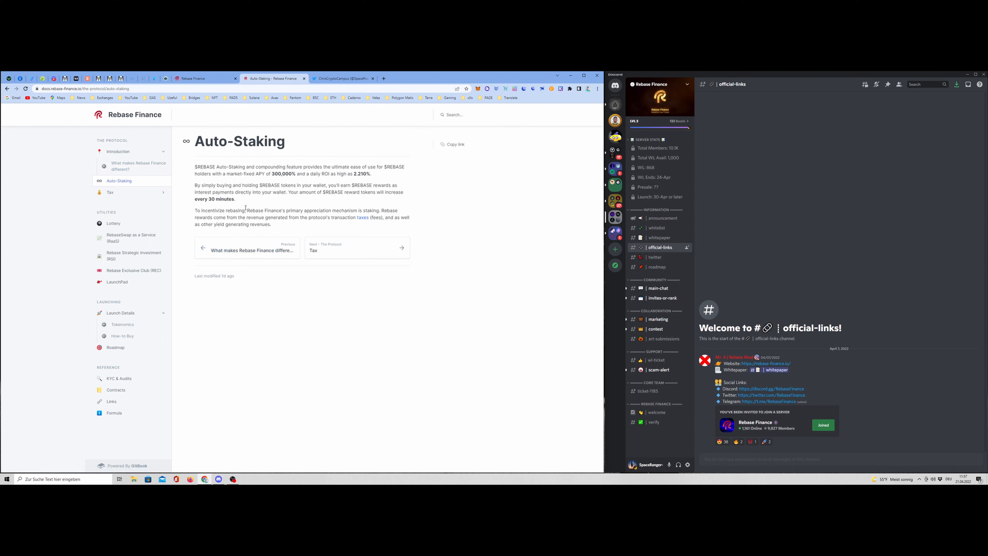
{"action": "mouse_move", "coordinate": [245, 207]}
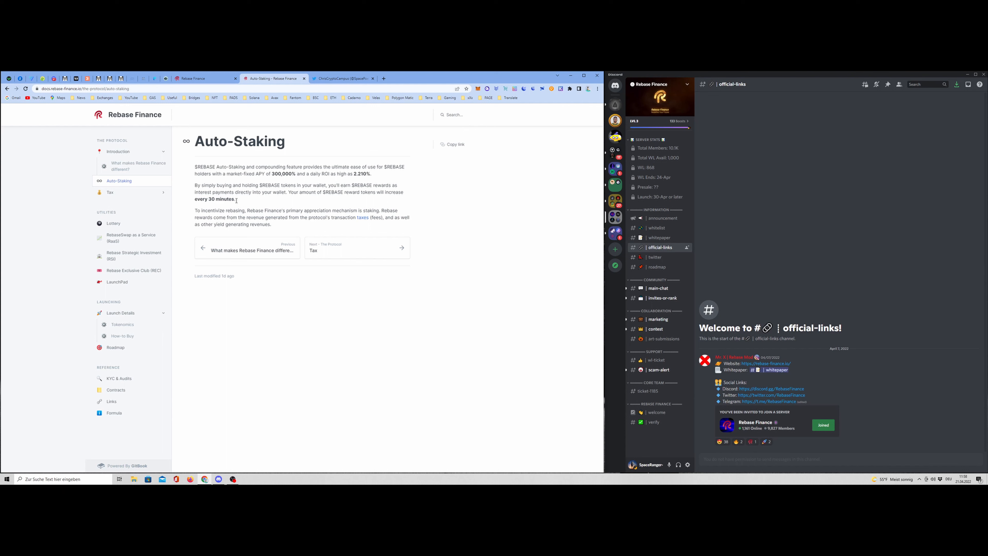
{"action": "mouse_move", "coordinate": [123, 192]}
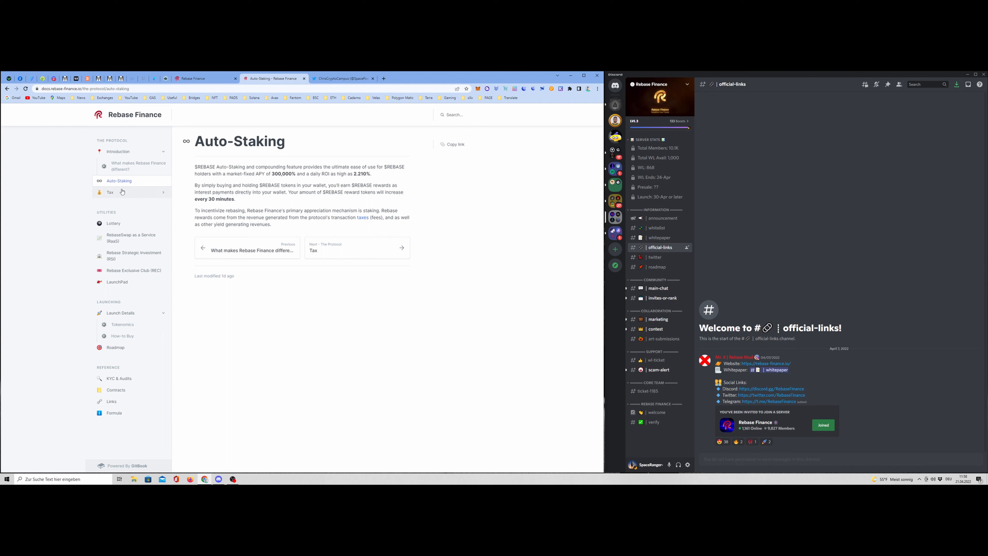
{"action": "left_click", "coordinate": [110, 192]}
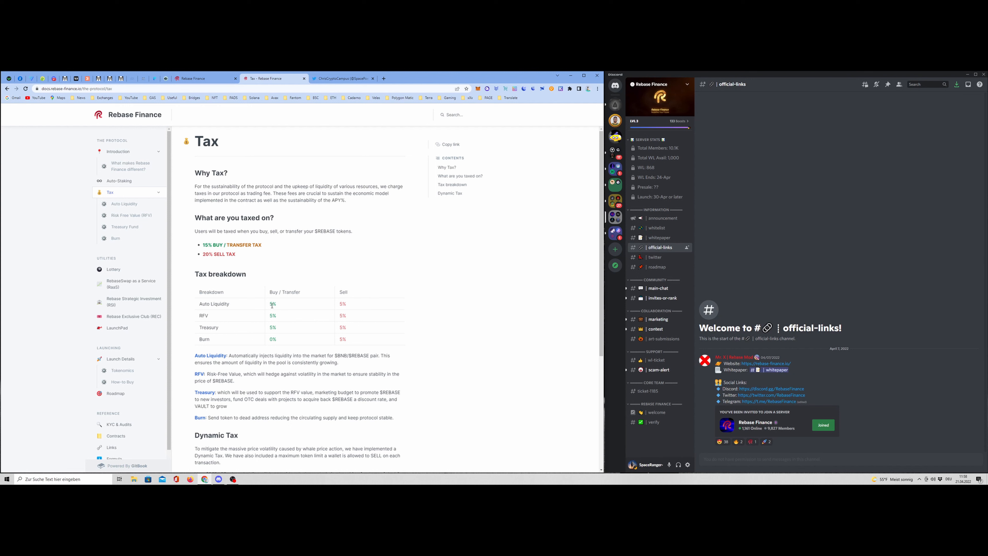
{"action": "mouse_move", "coordinate": [245, 313]}
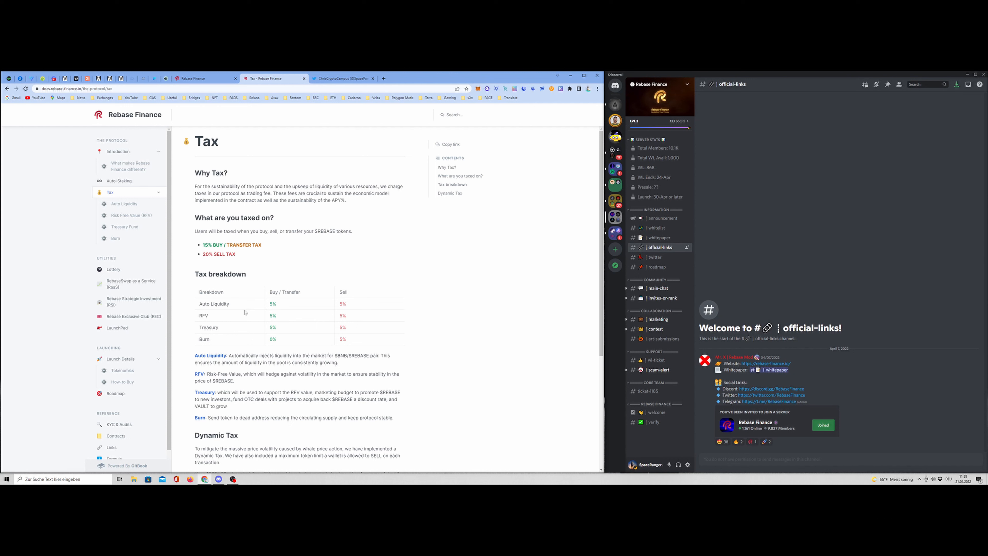
{"action": "mouse_move", "coordinate": [275, 325]}
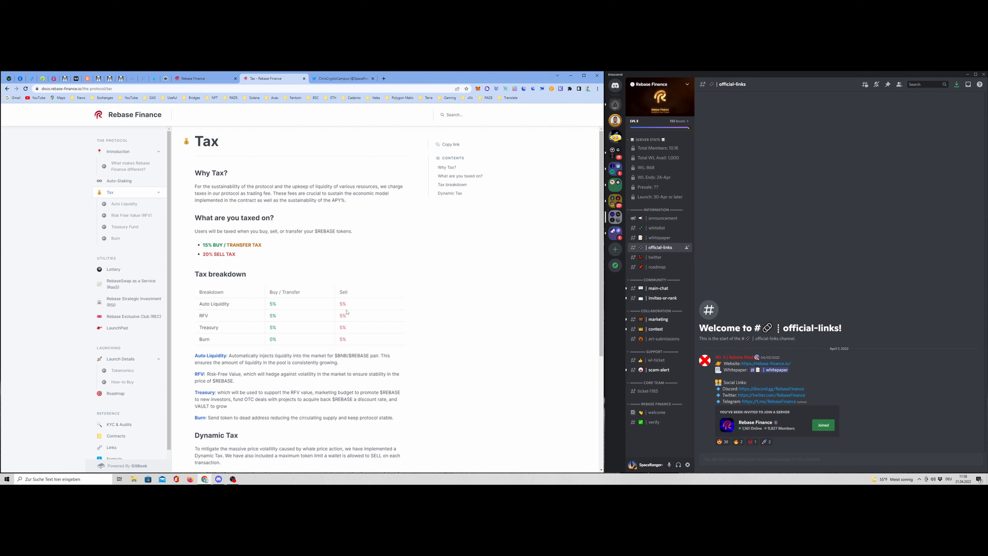
{"action": "mouse_move", "coordinate": [353, 314]}
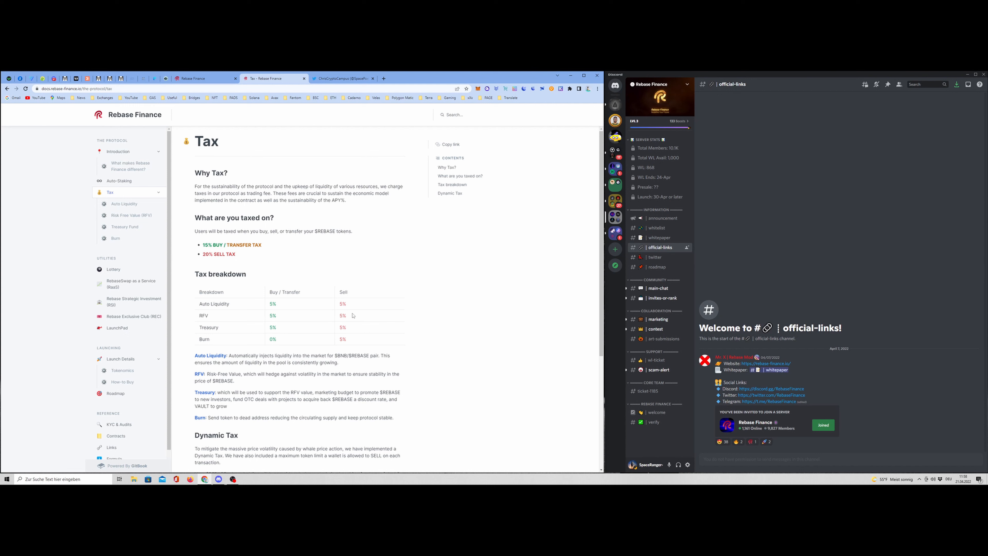
{"action": "mouse_move", "coordinate": [356, 328]}
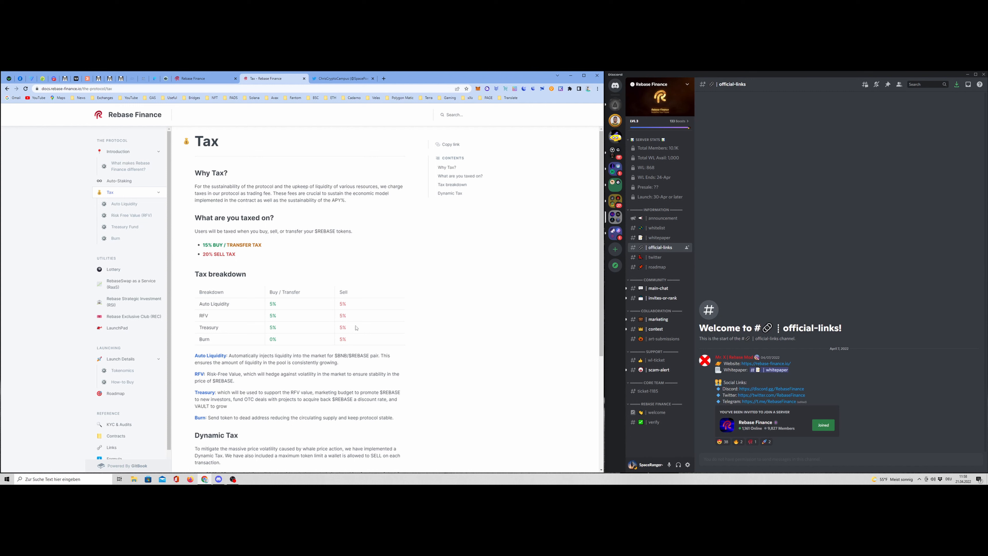
{"action": "mouse_move", "coordinate": [352, 335]}
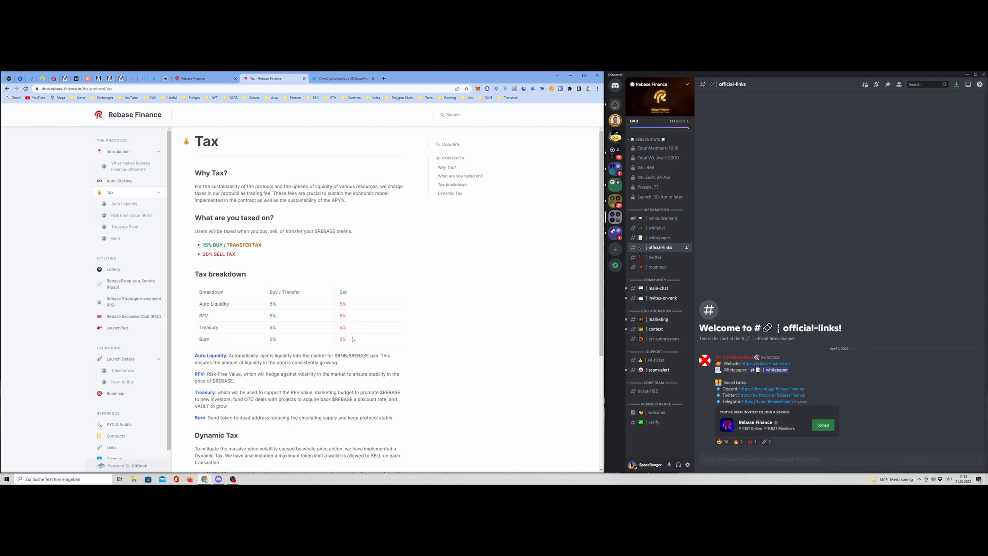
{"action": "mouse_move", "coordinate": [210, 253]}
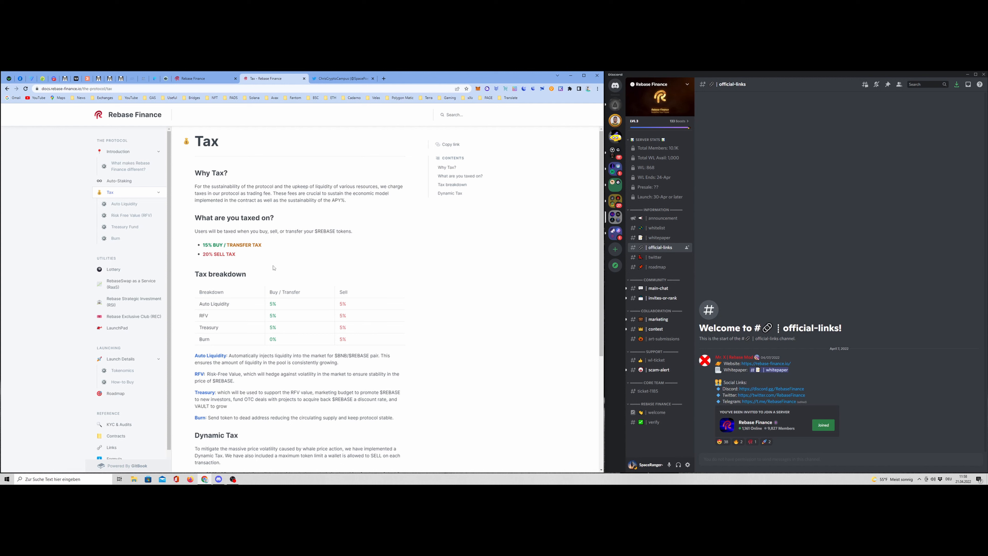
{"action": "scroll", "scroll_direction": "down", "scroll_amount": 3}
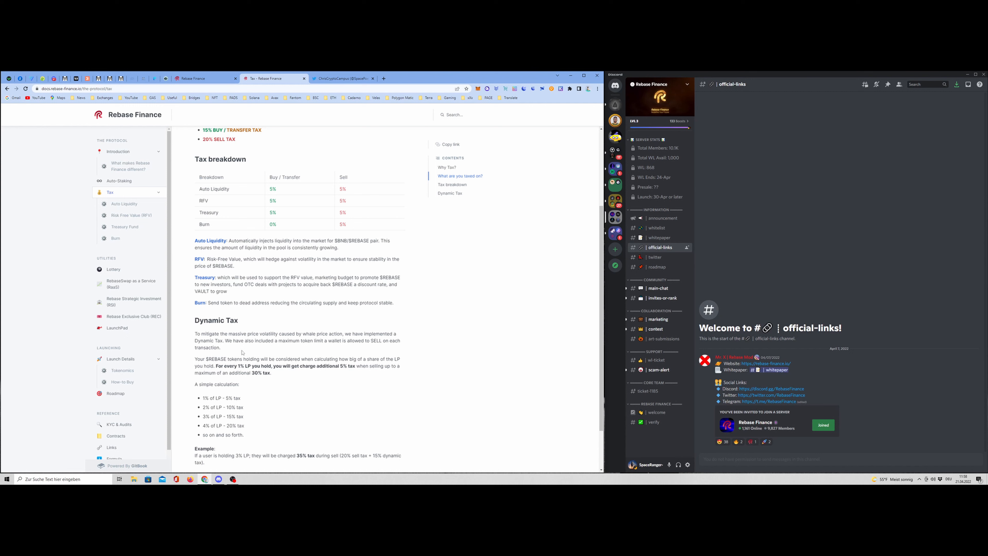
{"action": "mouse_move", "coordinate": [239, 354]}
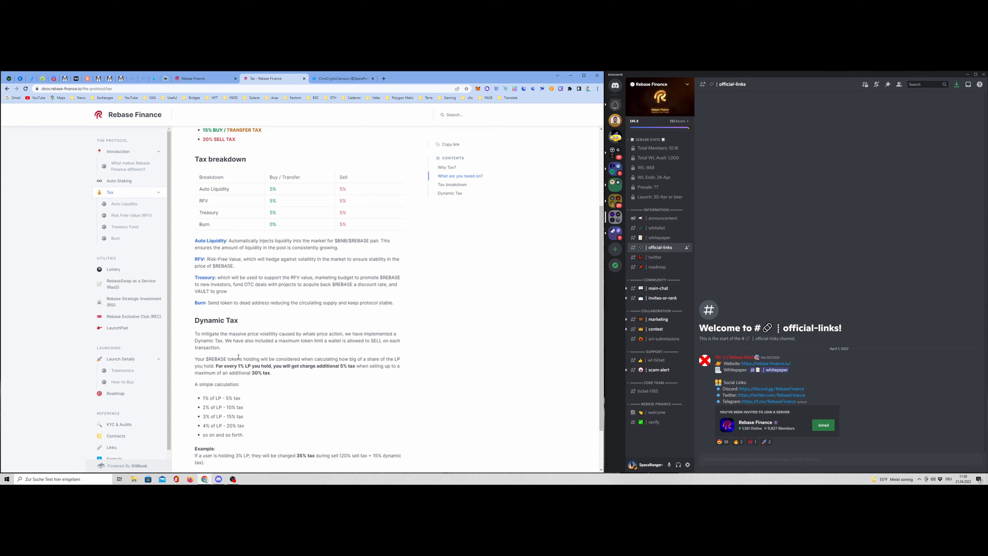
{"action": "scroll", "scroll_direction": "down", "scroll_amount": 3}
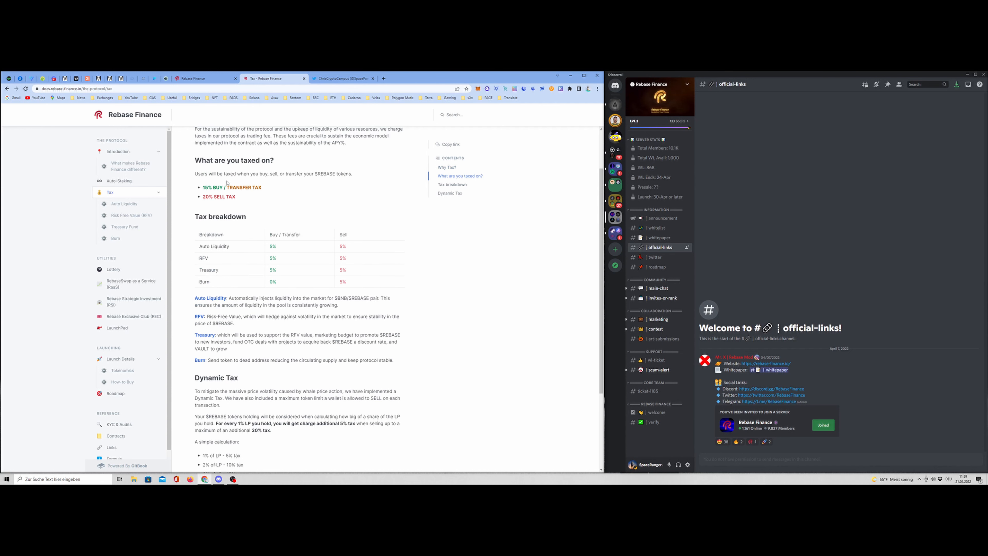
{"action": "scroll", "scroll_direction": "down", "scroll_amount": 3}
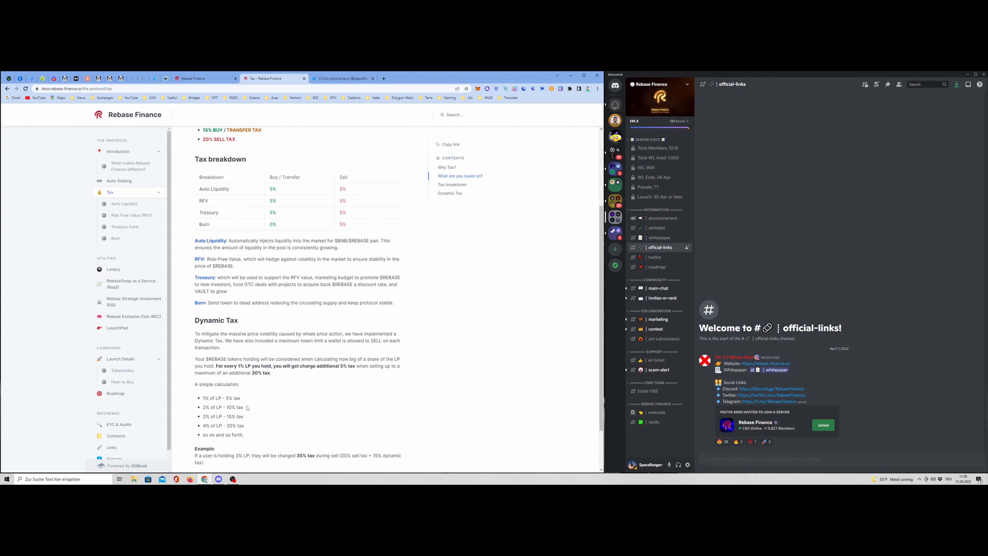
{"action": "left_click", "coordinate": [123, 204]}
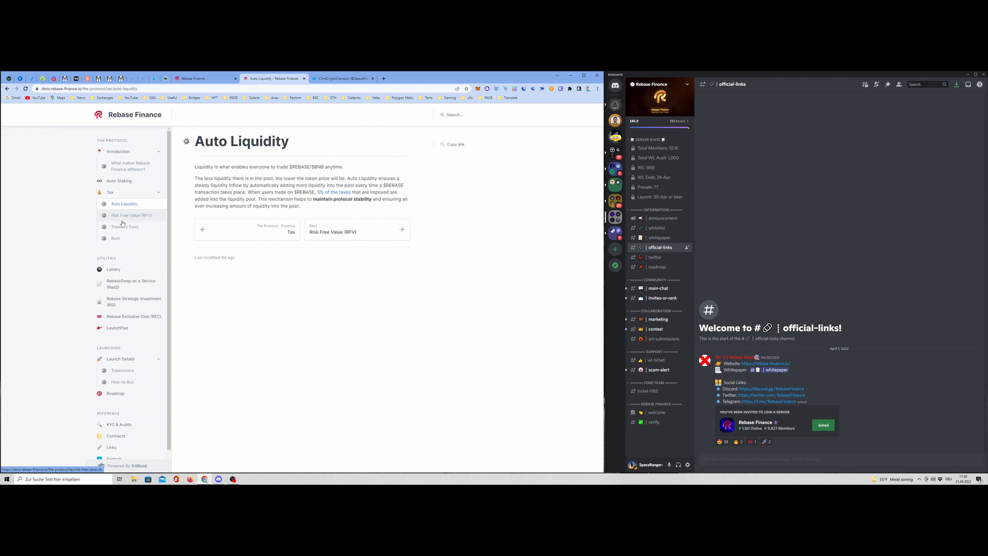
- Browse the Treasury Fund page and the next Tax subpage about burning
{"action": "left_click", "coordinate": [124, 227]}
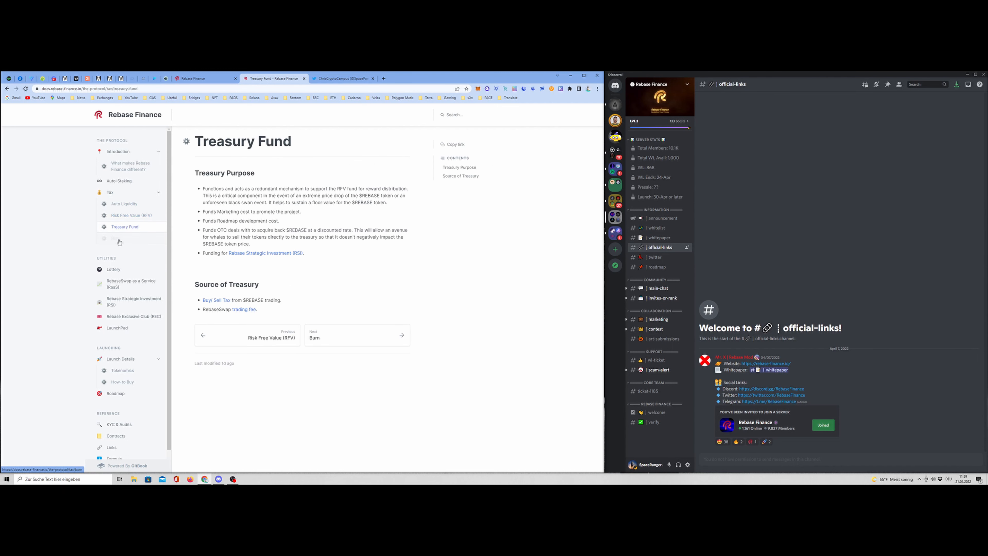
{"action": "left_click", "coordinate": [116, 238]}
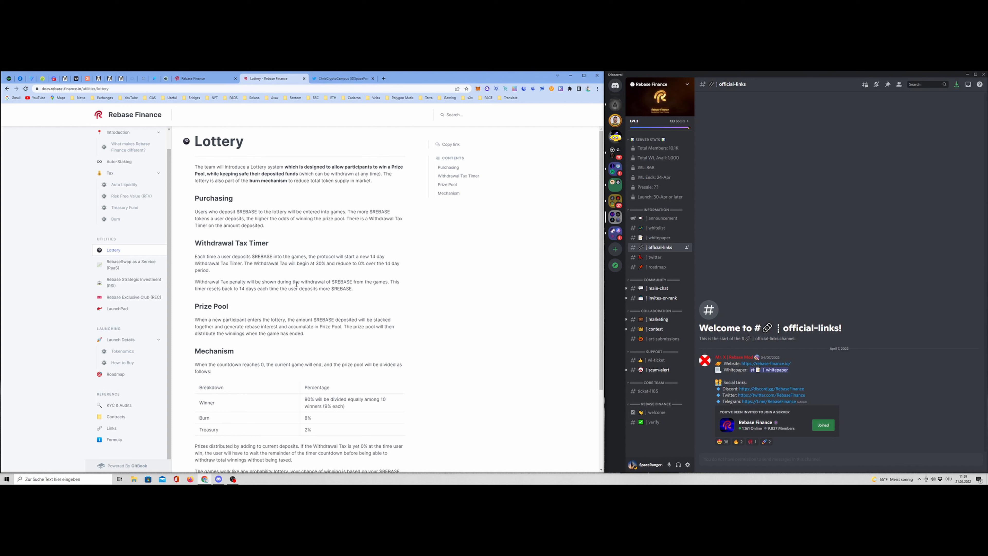
{"action": "scroll", "scroll_direction": "down", "scroll_amount": 3}
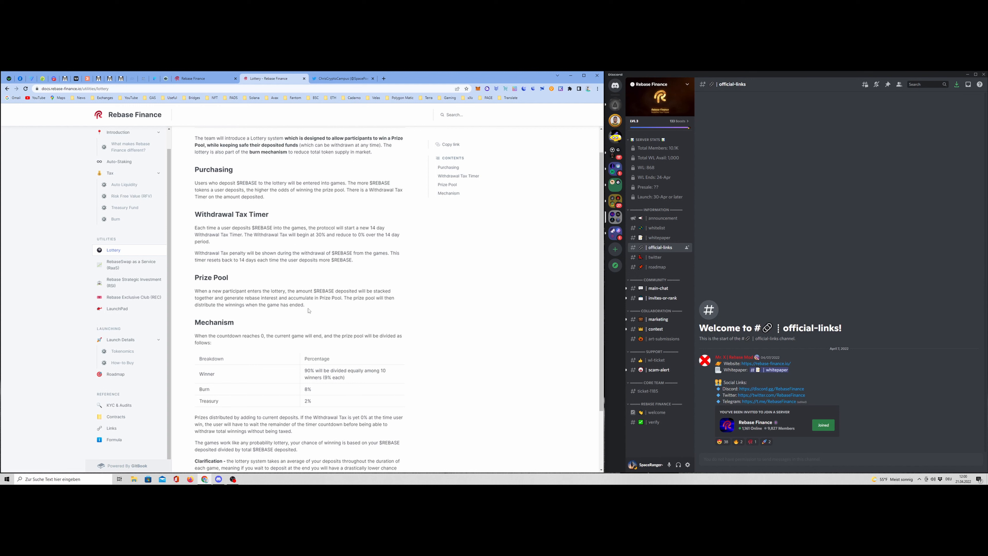
{"action": "mouse_move", "coordinate": [212, 342]}
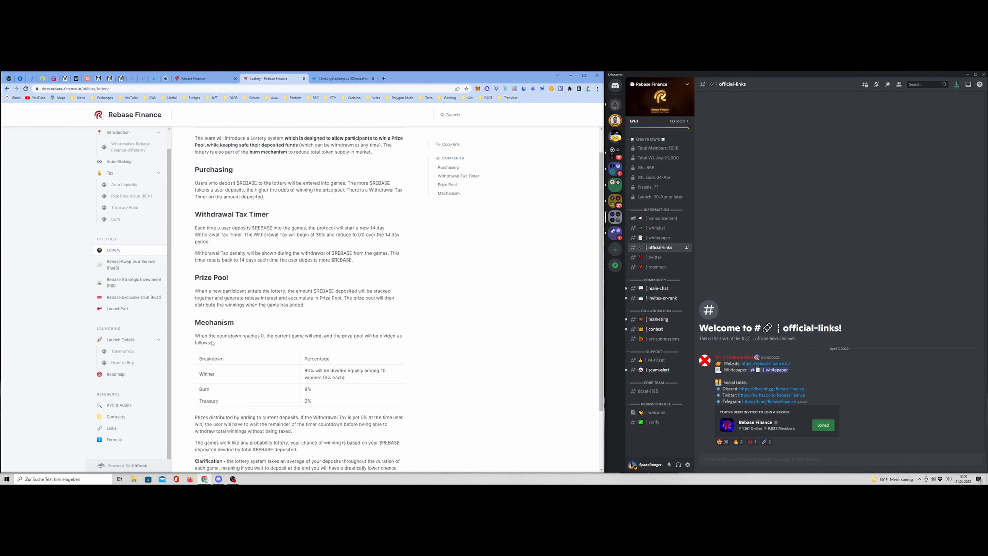
{"action": "mouse_move", "coordinate": [269, 337]}
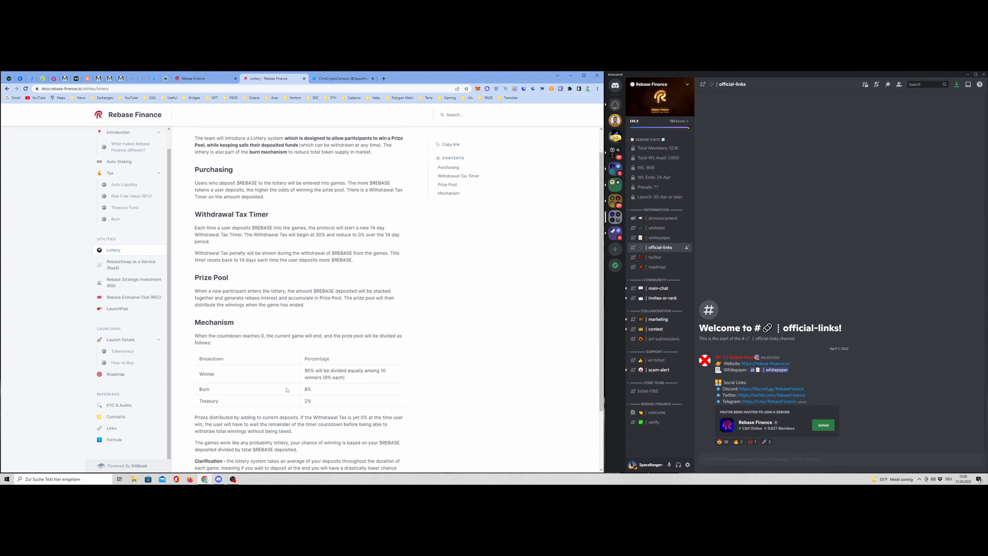
{"action": "mouse_move", "coordinate": [323, 379]}
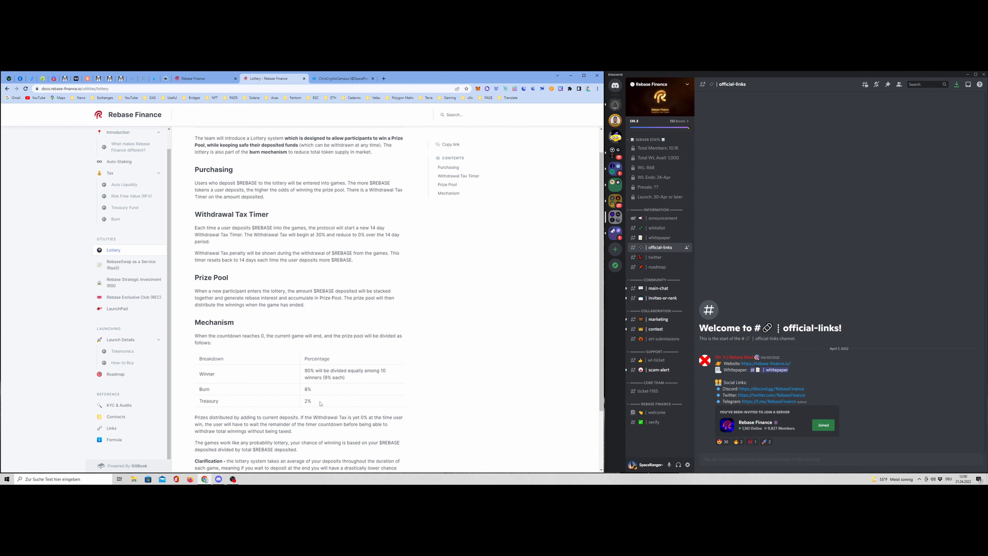
{"action": "mouse_move", "coordinate": [308, 407]}
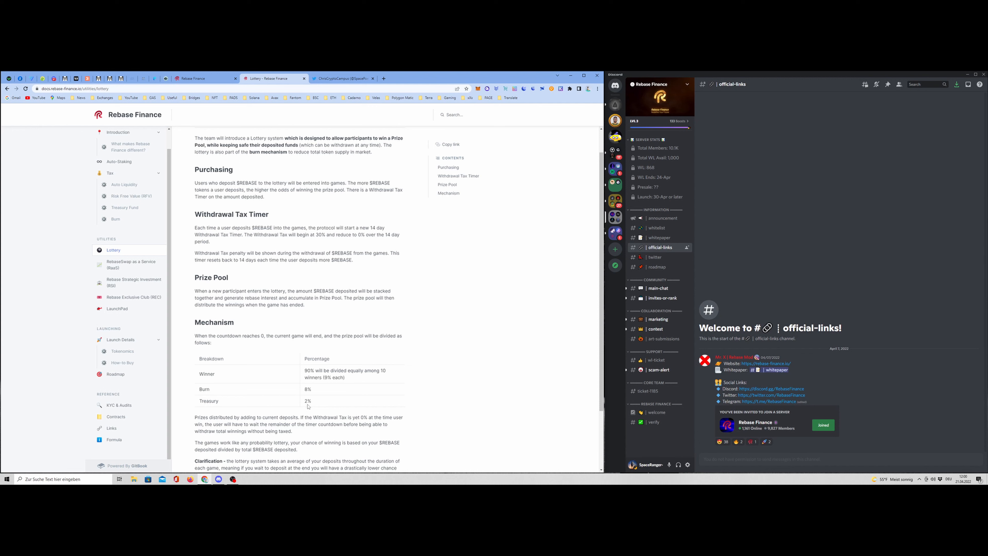
- View the RebaseSwap as a Service page down to its swap fee breakdown
{"action": "left_click", "coordinate": [131, 264]}
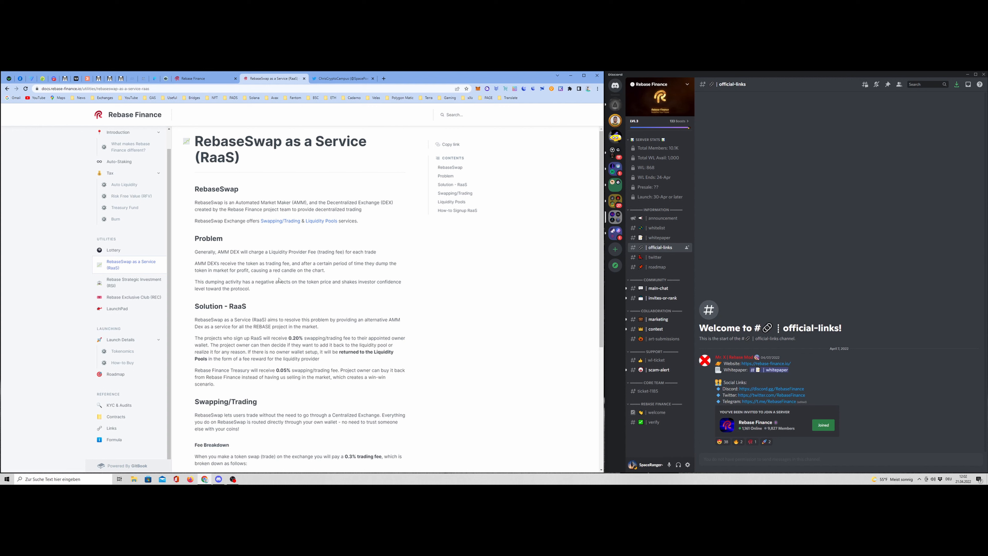
{"action": "scroll", "scroll_direction": "down", "scroll_amount": 3}
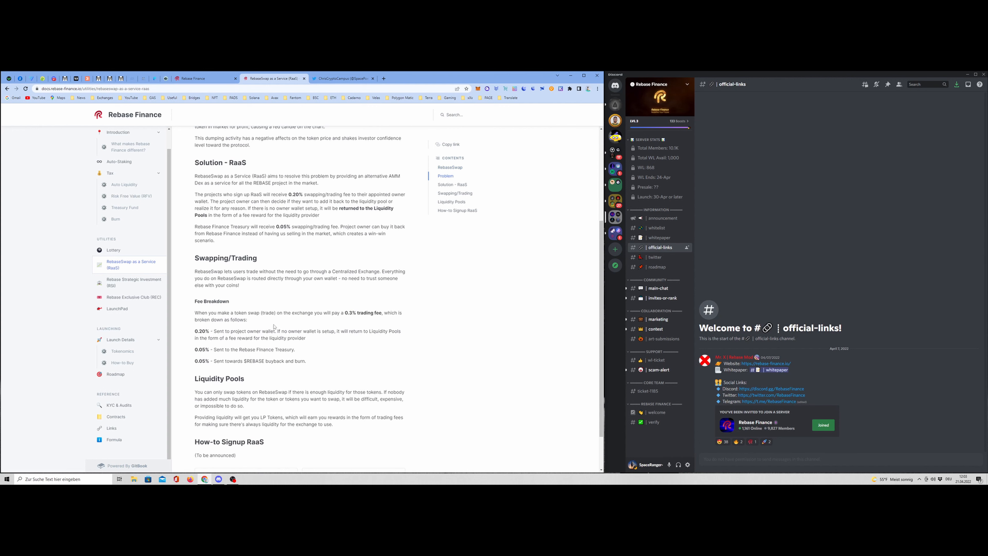
{"action": "mouse_move", "coordinate": [266, 329]}
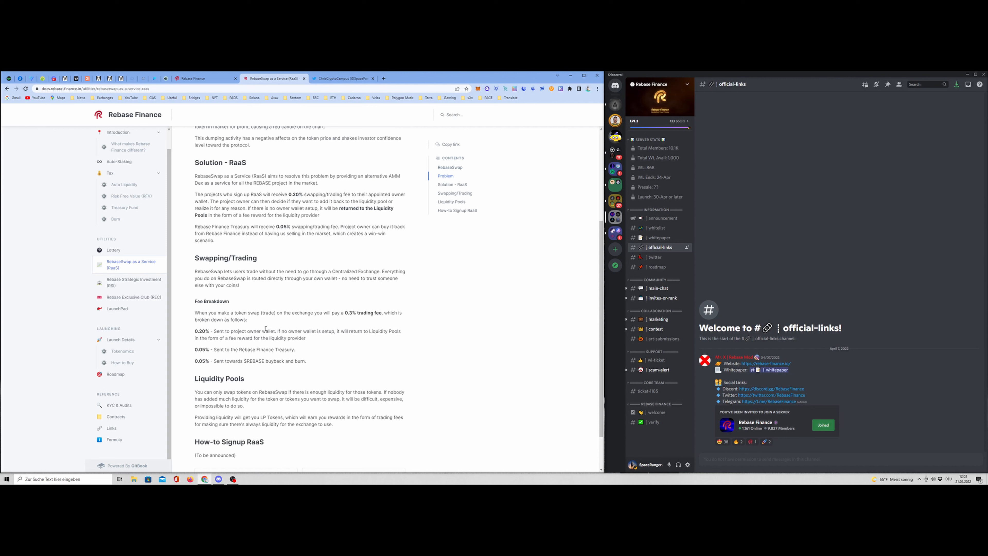
{"action": "mouse_move", "coordinate": [146, 289]}
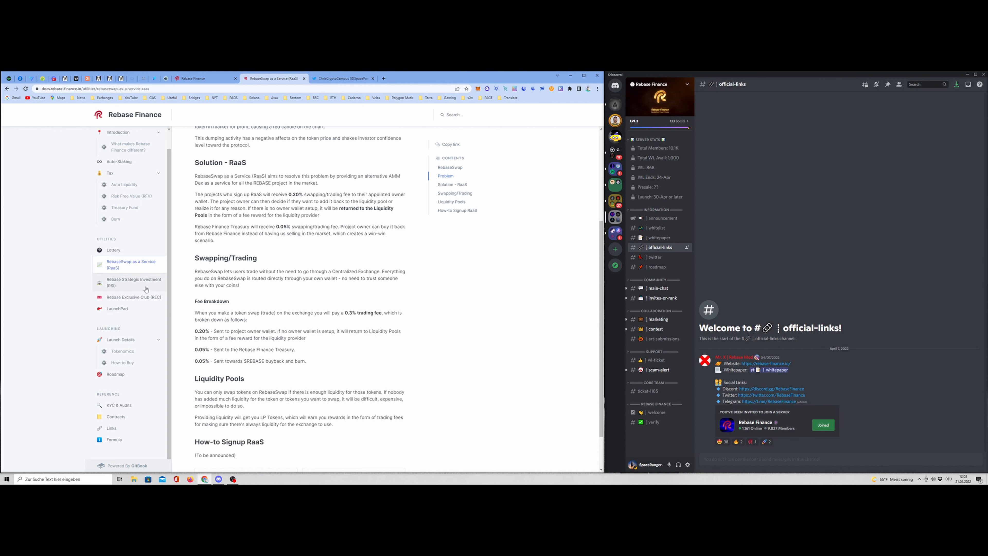
- View the Rebase Strategic Investment page with its low, medium and high risk allocations
{"action": "left_click", "coordinate": [133, 281]}
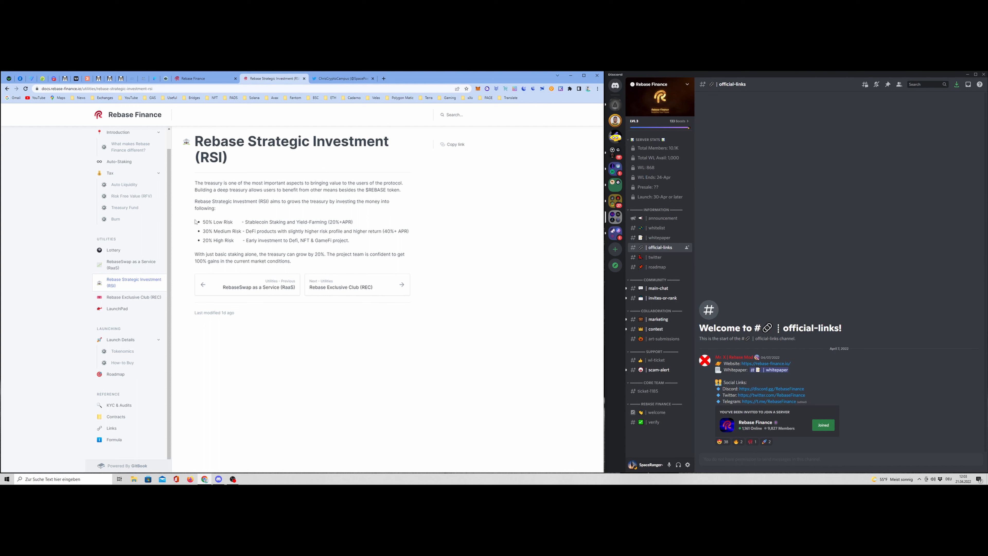
{"action": "mouse_move", "coordinate": [226, 230]}
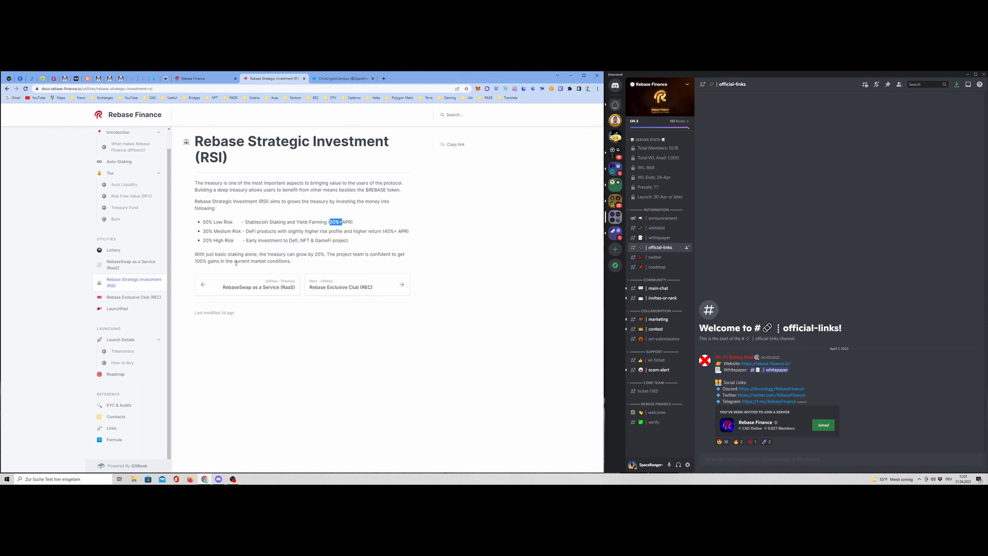
{"action": "mouse_move", "coordinate": [319, 262]}
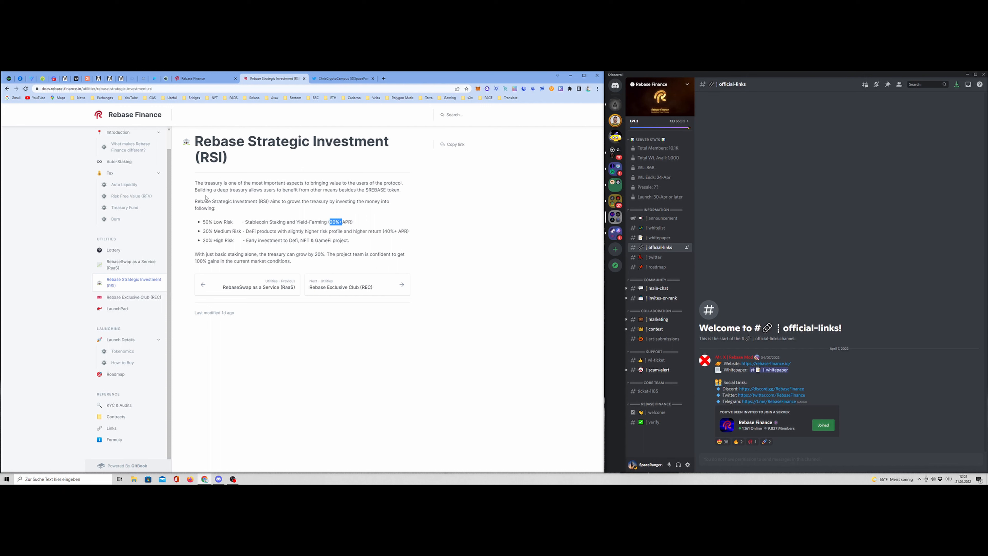
{"action": "mouse_move", "coordinate": [287, 259]}
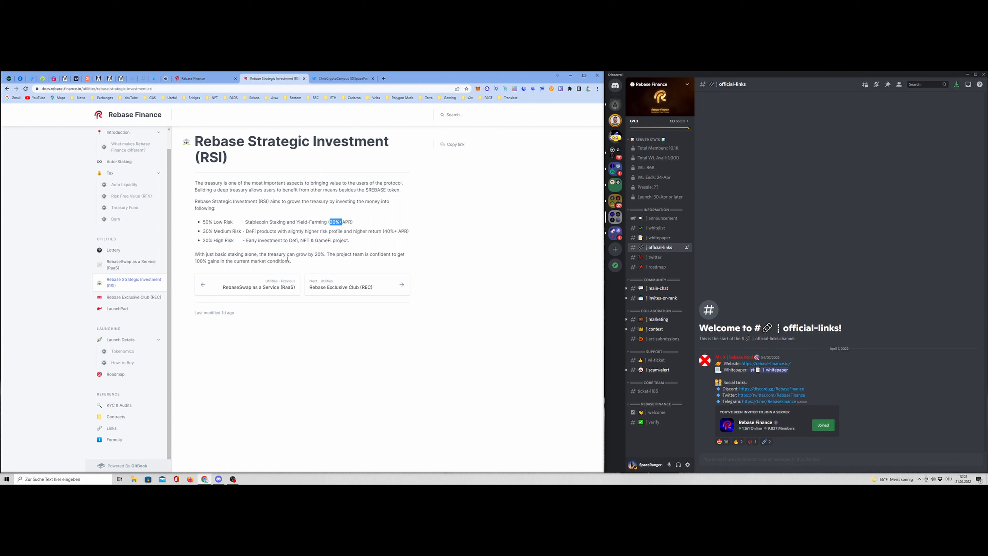
{"action": "mouse_move", "coordinate": [289, 267]}
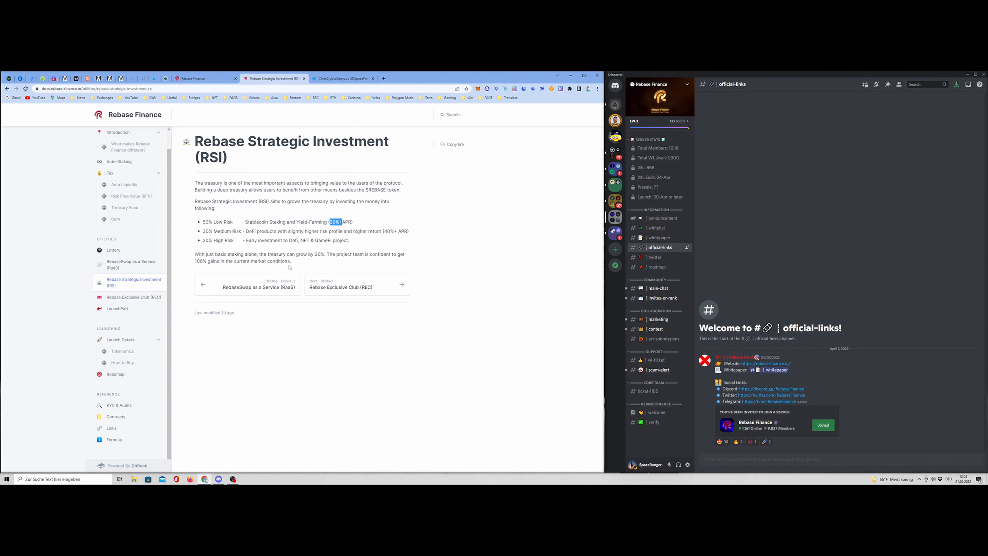
{"action": "mouse_move", "coordinate": [231, 238]}
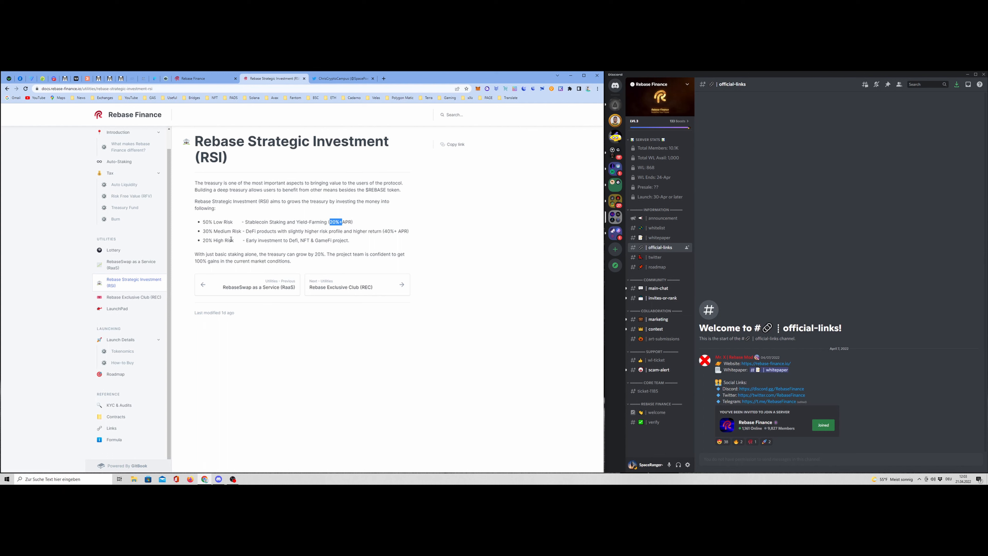
- View the Rebase Exclusive Club page with its to-be-announced NFT perks
{"action": "left_click", "coordinate": [340, 287]}
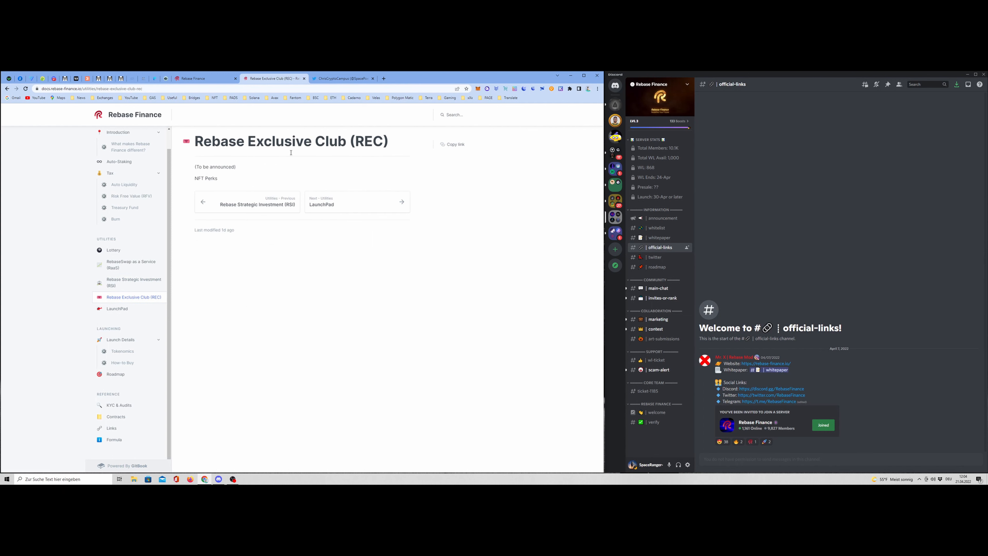
{"action": "mouse_move", "coordinate": [237, 182]}
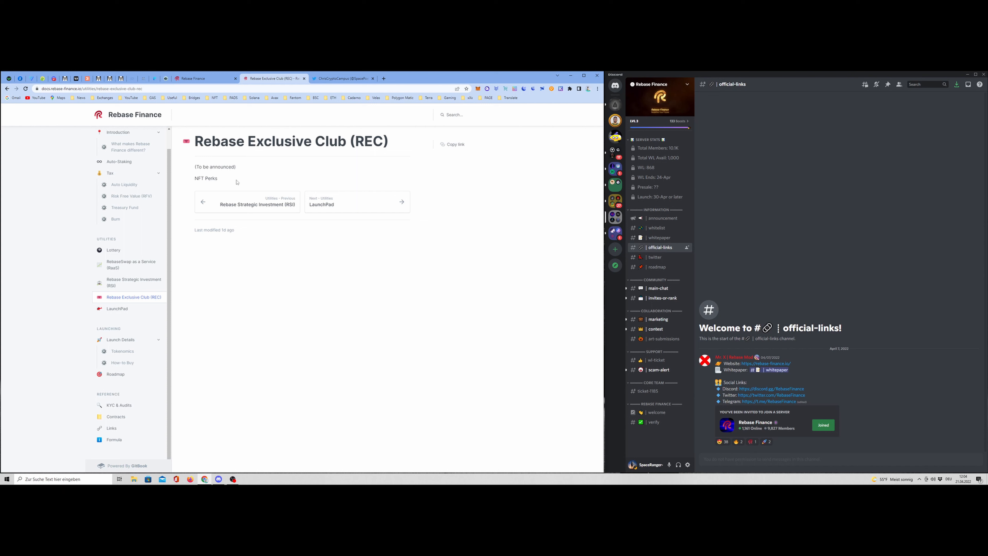
{"action": "mouse_move", "coordinate": [241, 183]}
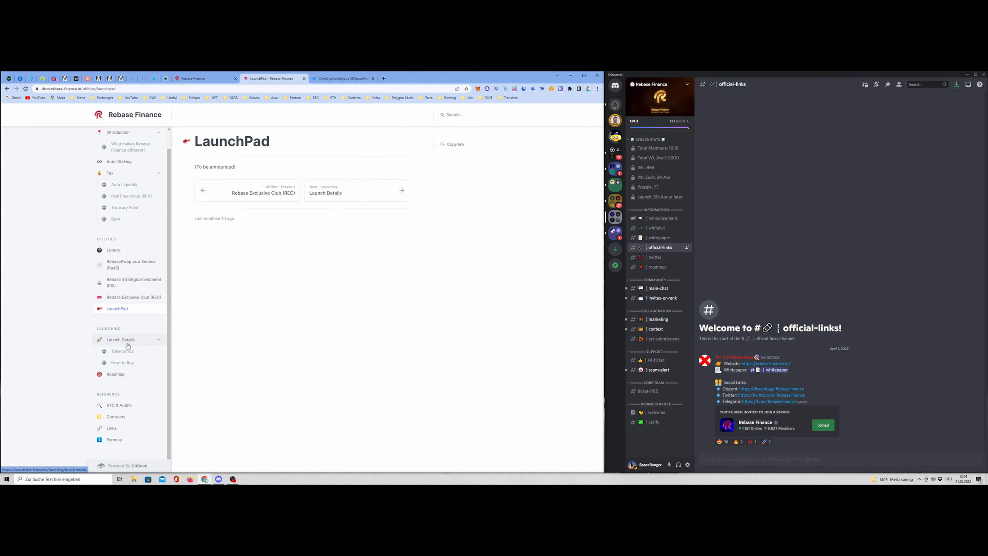
- View the Launch Details presale page, then the KYC & Audits page listing providers and audit firms
{"action": "left_click", "coordinate": [120, 339]}
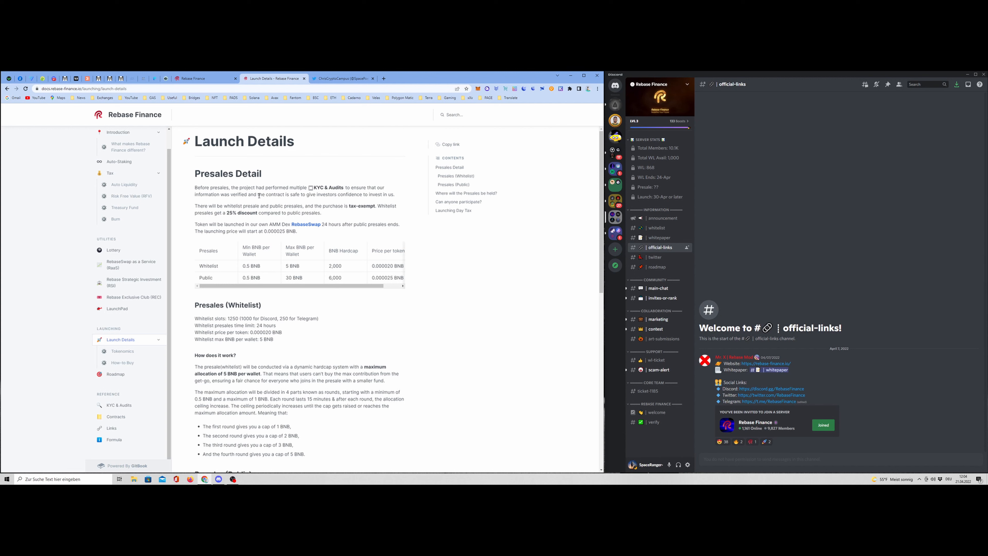
{"action": "mouse_move", "coordinate": [112, 427]}
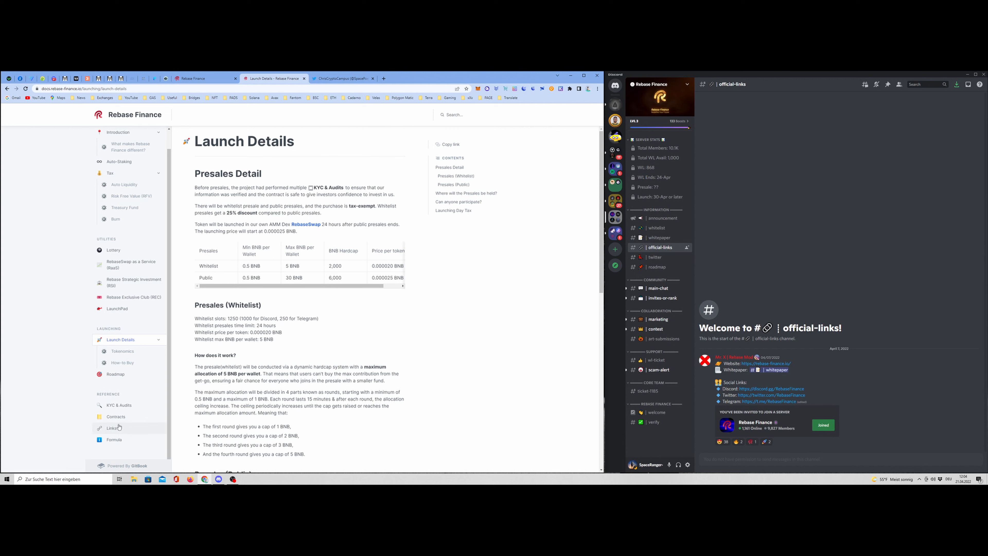
{"action": "left_click", "coordinate": [119, 405]}
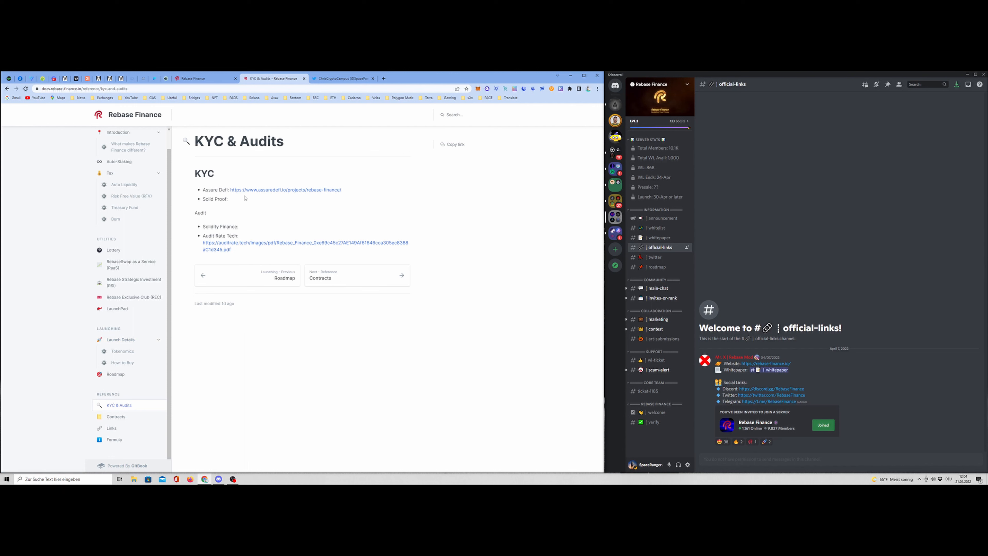
{"action": "mouse_move", "coordinate": [230, 210]}
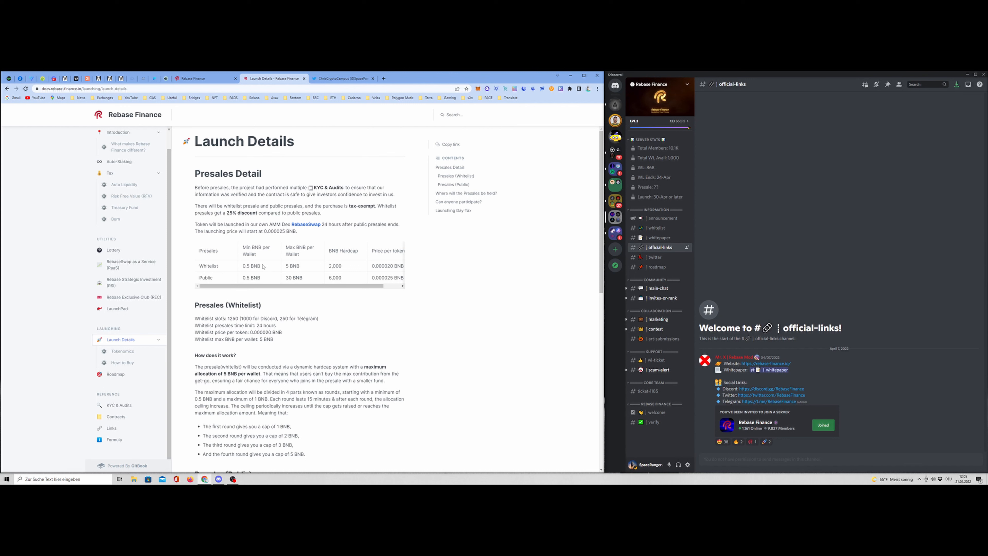
{"action": "mouse_move", "coordinate": [272, 267]}
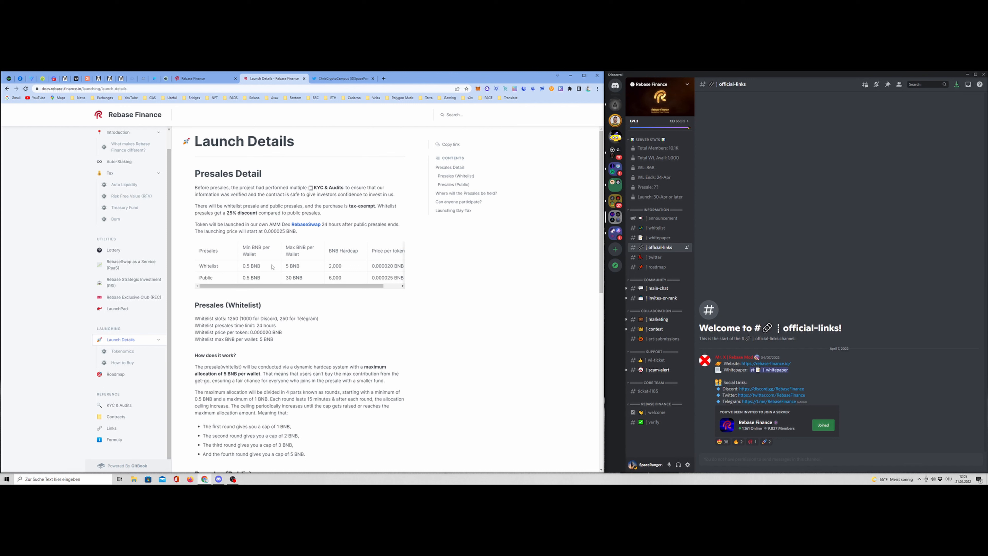
{"action": "mouse_move", "coordinate": [300, 267]}
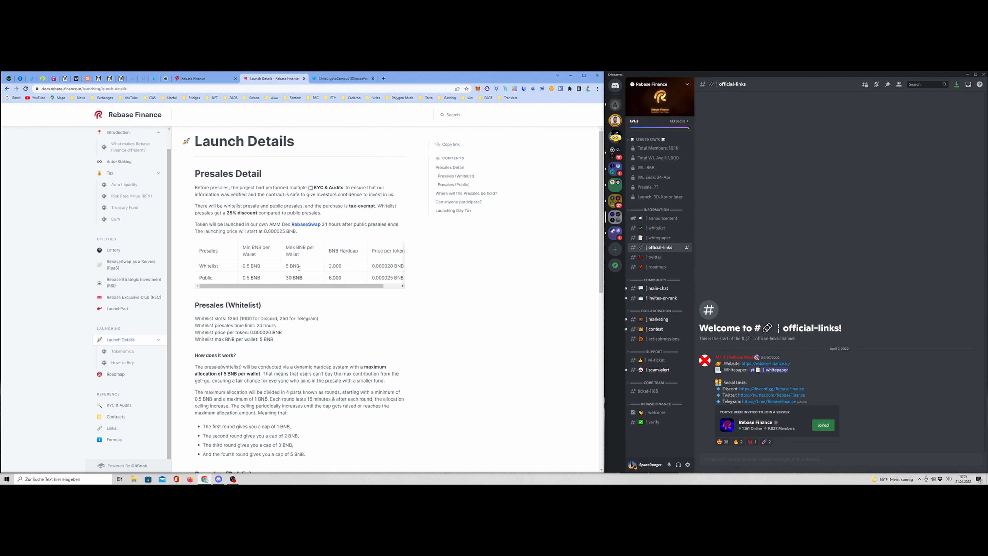
{"action": "mouse_move", "coordinate": [321, 270]}
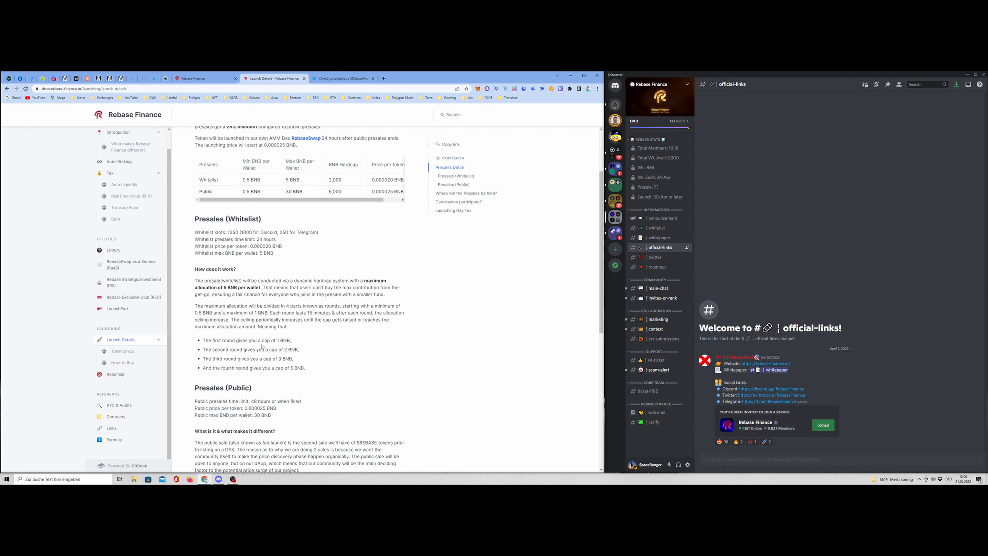
{"action": "mouse_move", "coordinate": [326, 354]}
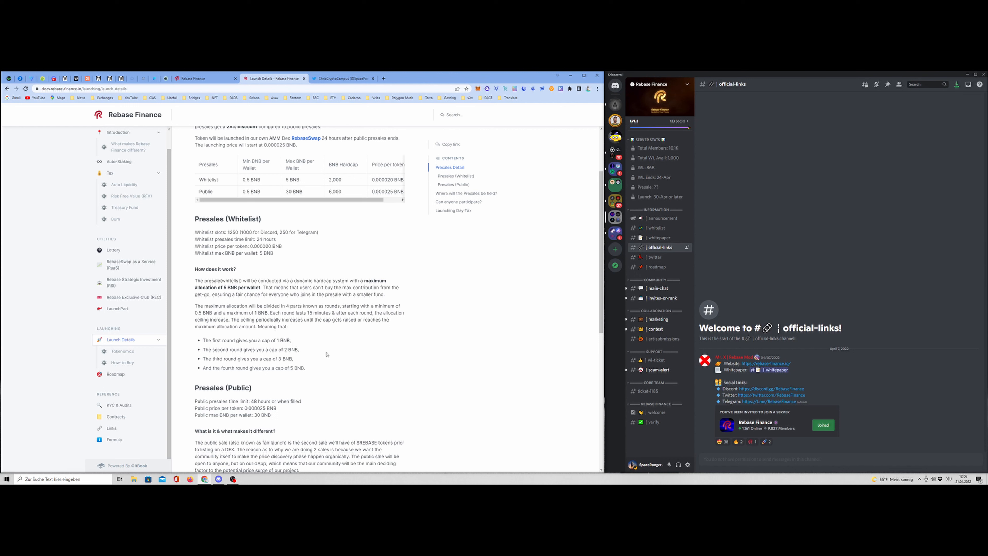
{"action": "mouse_move", "coordinate": [211, 357]}
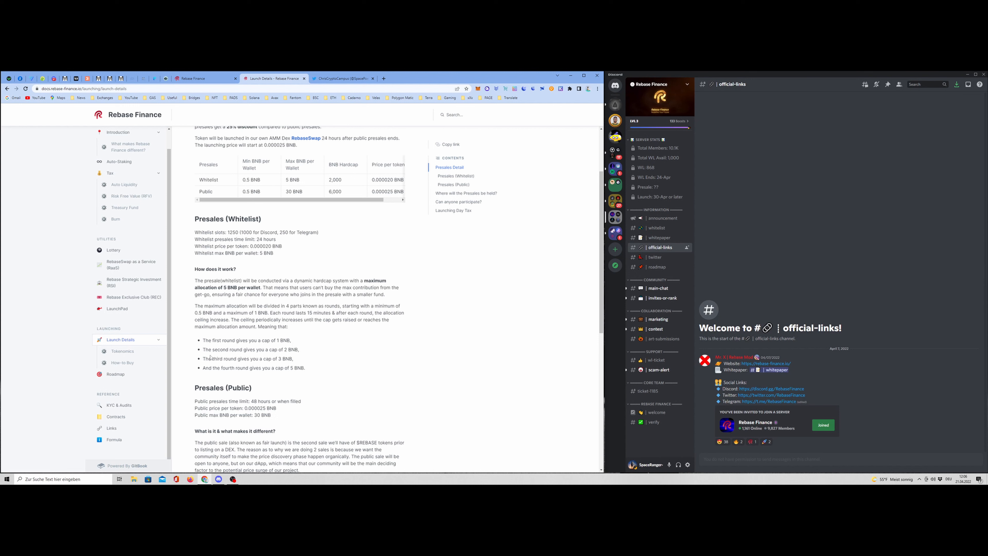
{"action": "mouse_move", "coordinate": [299, 354]}
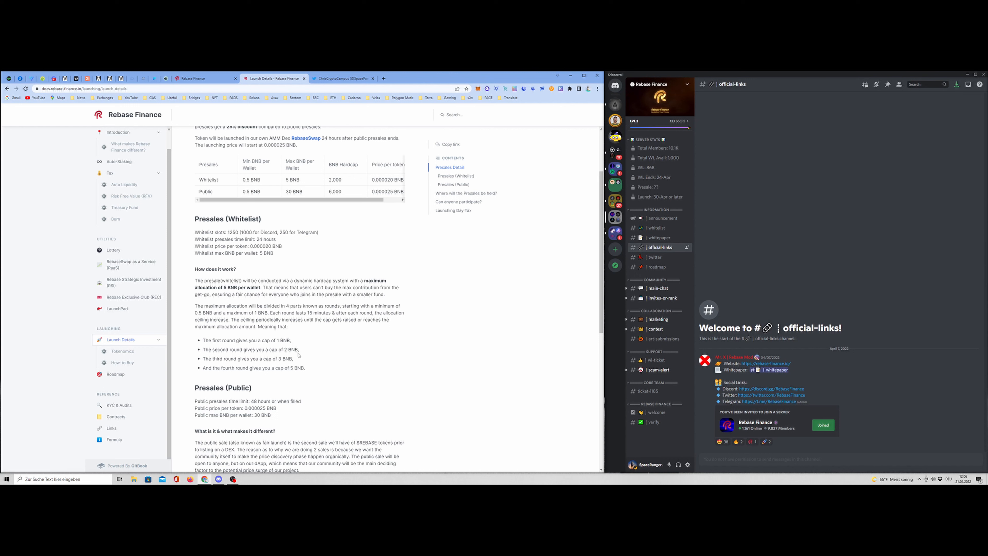
{"action": "mouse_move", "coordinate": [346, 359]}
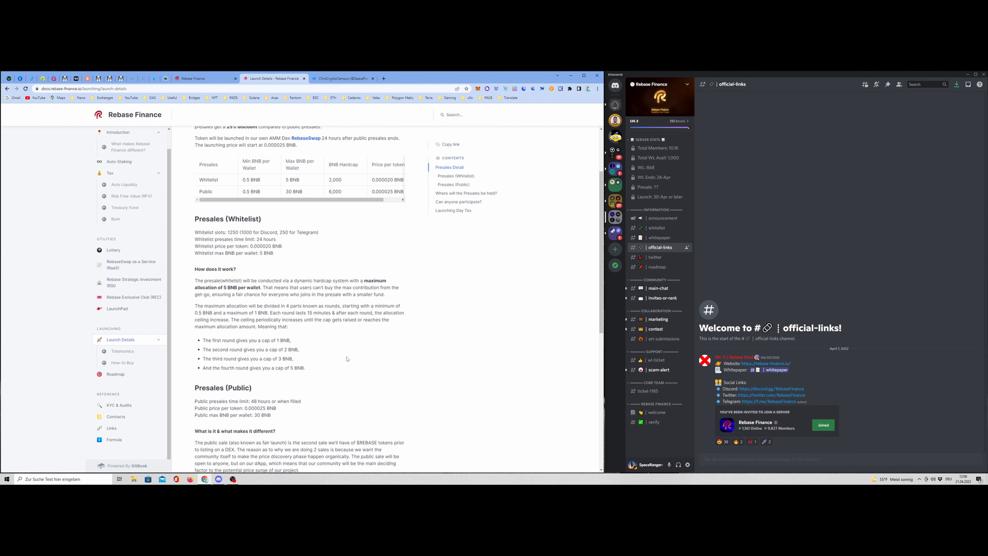
{"action": "mouse_move", "coordinate": [283, 364]}
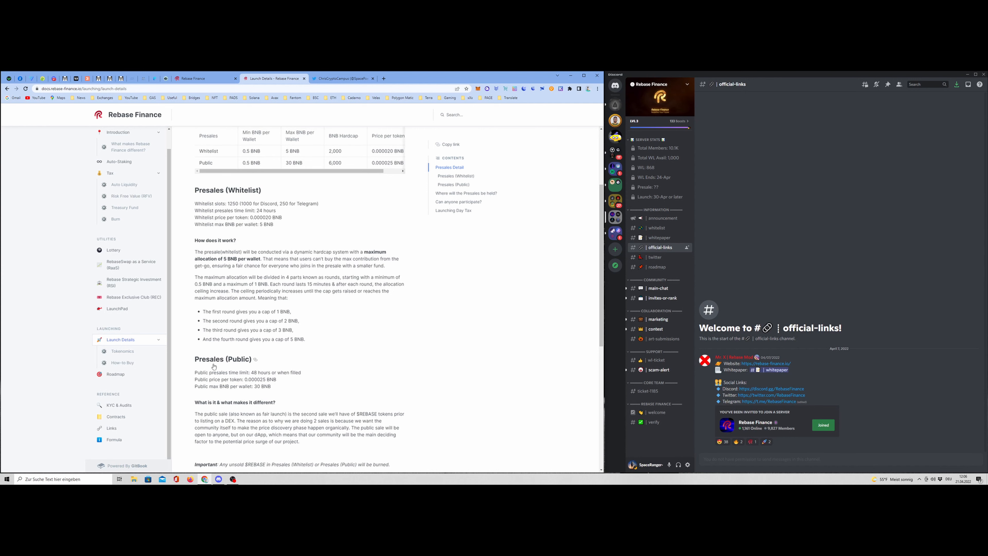
{"action": "mouse_move", "coordinate": [241, 375]}
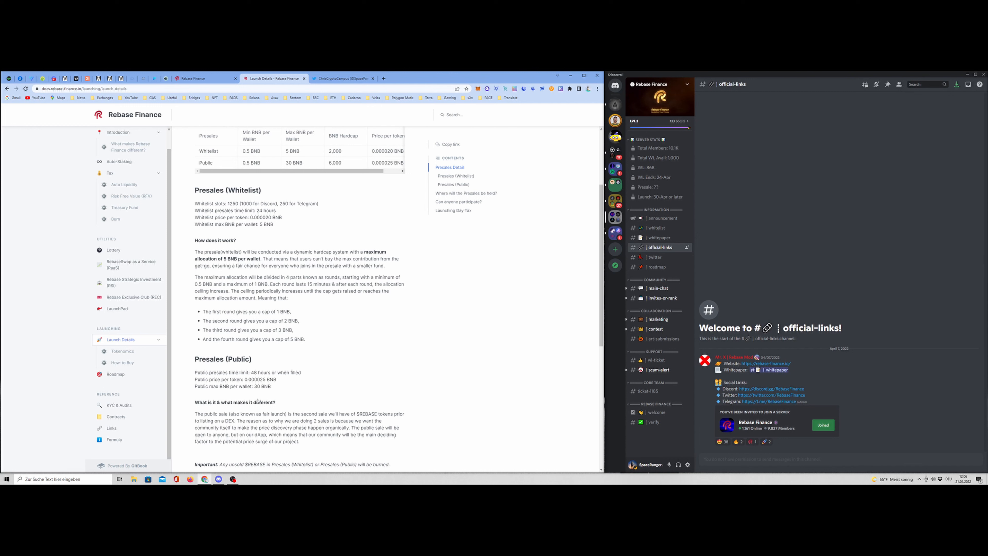
{"action": "mouse_move", "coordinate": [275, 389]}
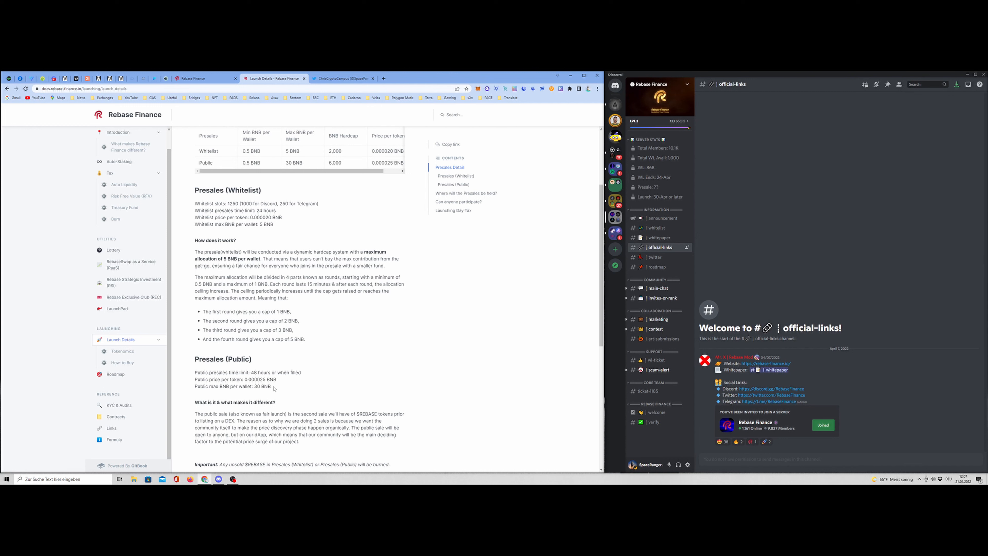
{"action": "scroll", "scroll_direction": "down", "scroll_amount": 3}
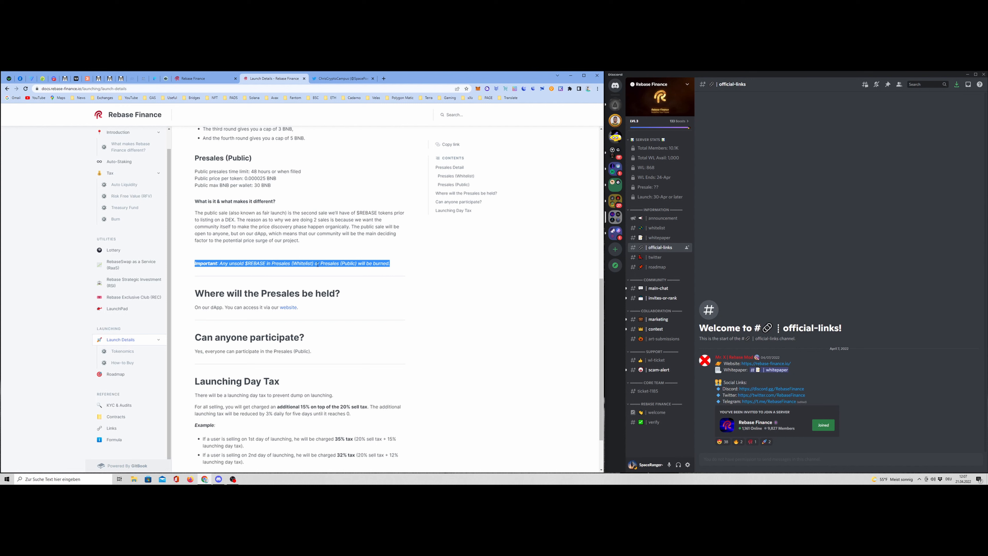
{"action": "mouse_move", "coordinate": [288, 308]}
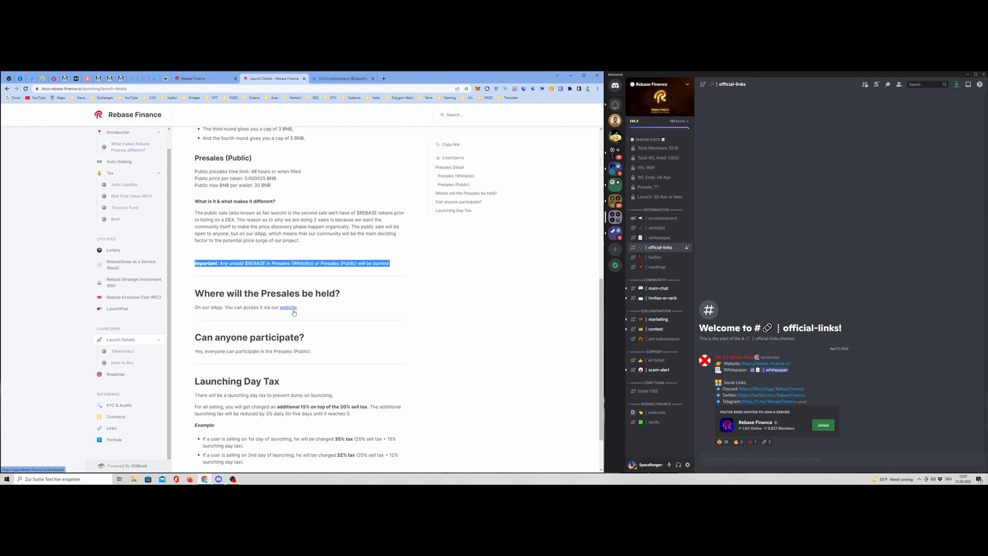
{"action": "mouse_move", "coordinate": [292, 343]}
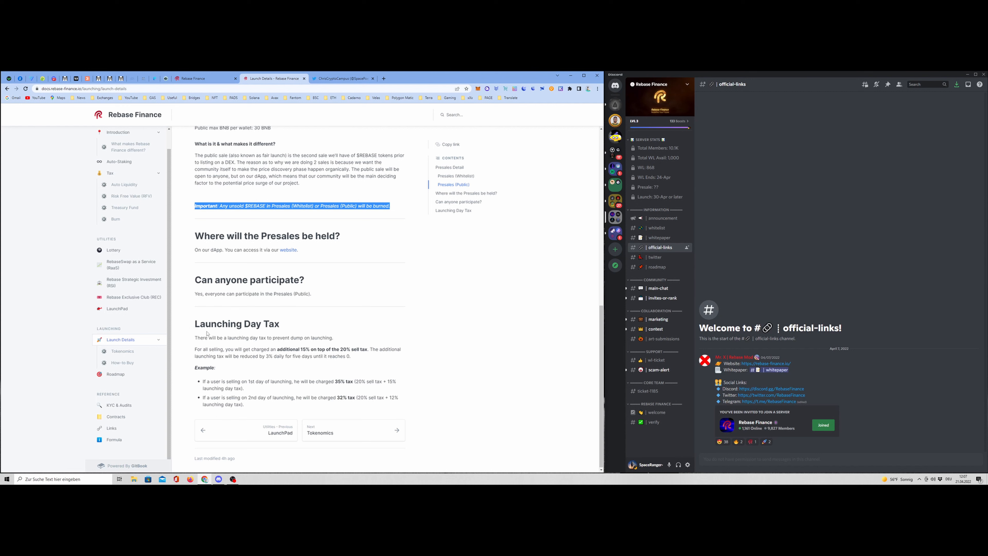
{"action": "mouse_move", "coordinate": [275, 365]}
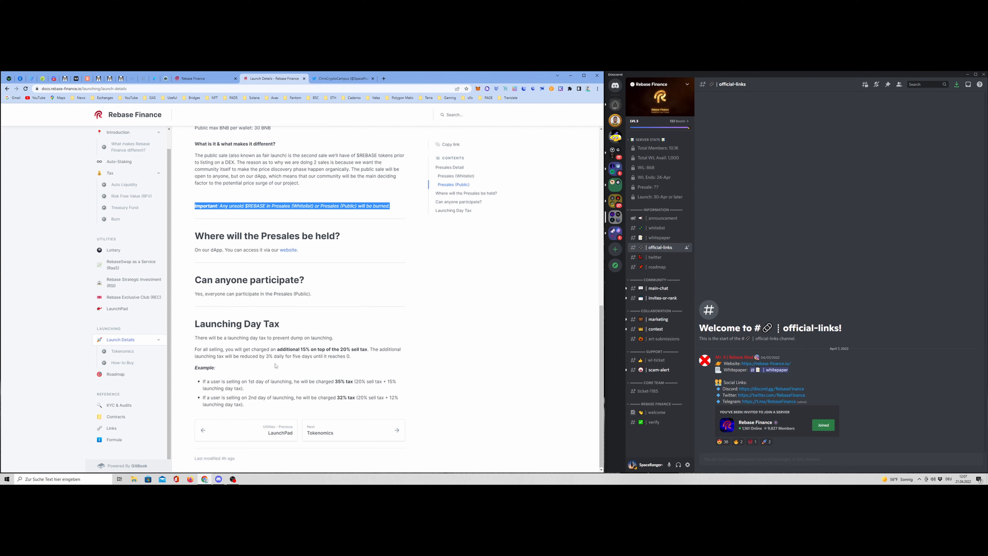
{"action": "mouse_move", "coordinate": [258, 354]}
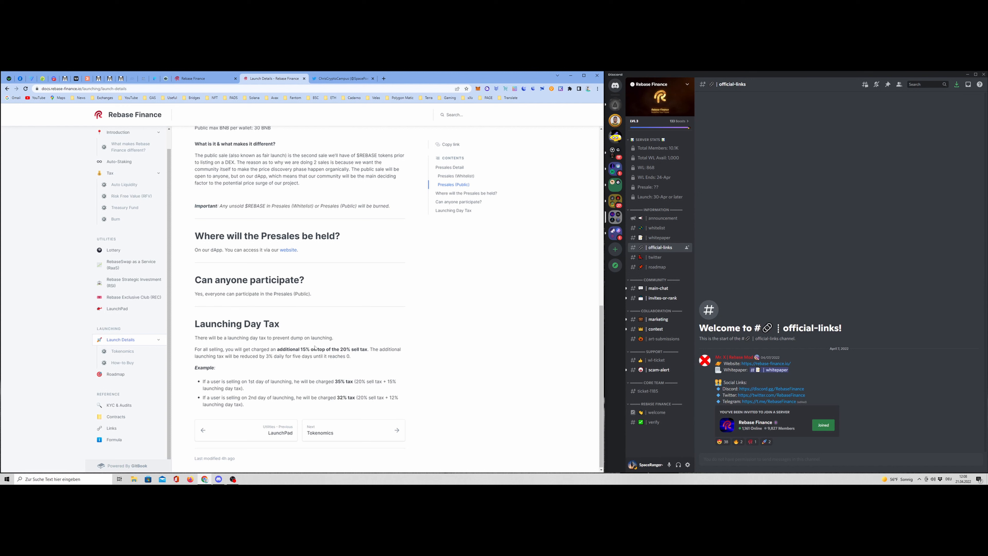
{"action": "mouse_move", "coordinate": [395, 358]}
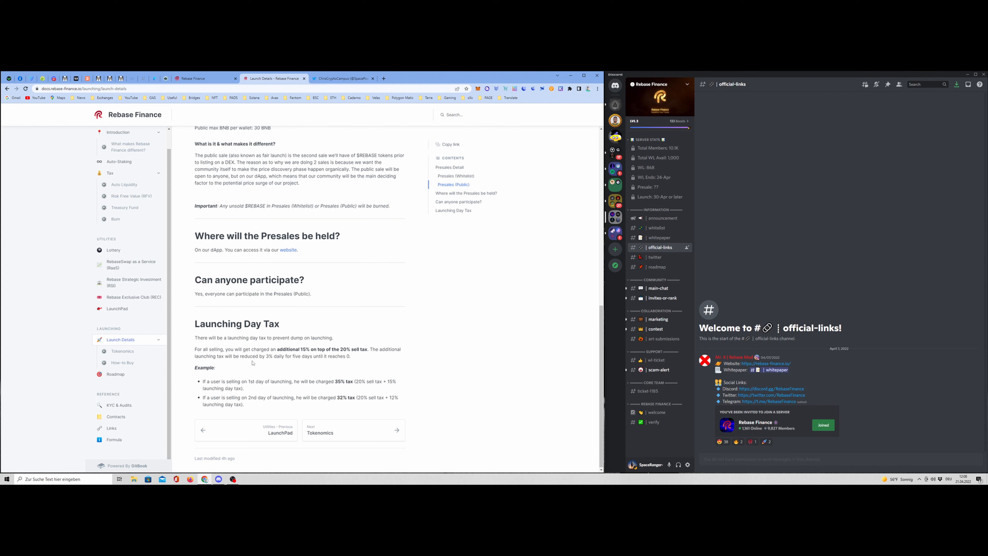
{"action": "mouse_move", "coordinate": [273, 360]}
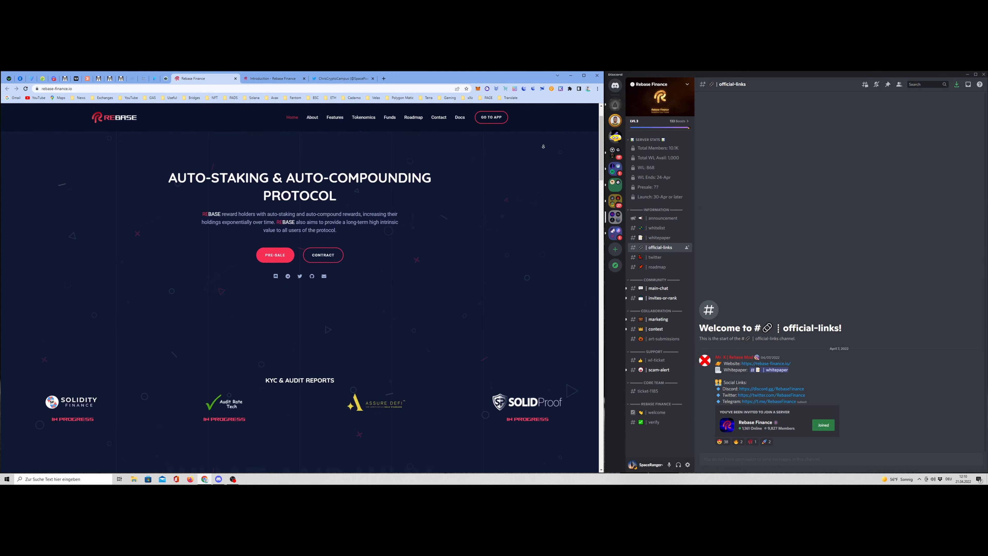
- Scroll the homepage past the audit reports and About section, then jump to the Tokenomics breakdown
{"action": "scroll", "scroll_direction": "down", "scroll_amount": 3}
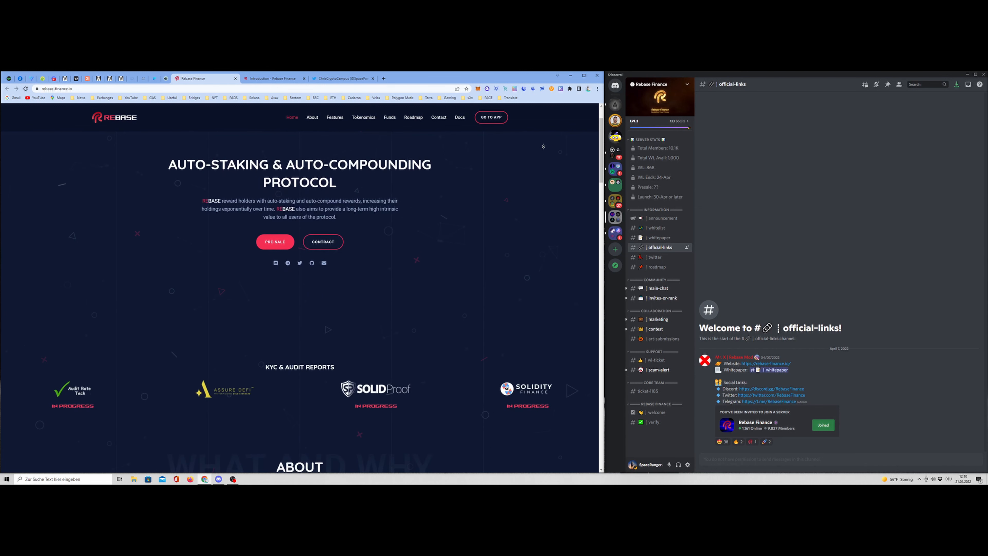
{"action": "scroll", "scroll_direction": "down", "scroll_amount": 3}
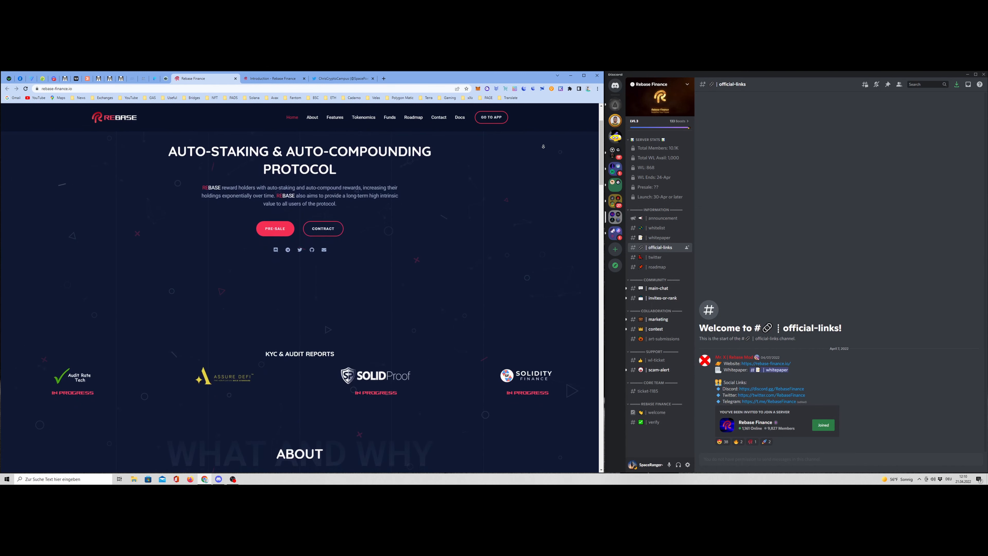
{"action": "scroll", "scroll_direction": "down", "scroll_amount": 3}
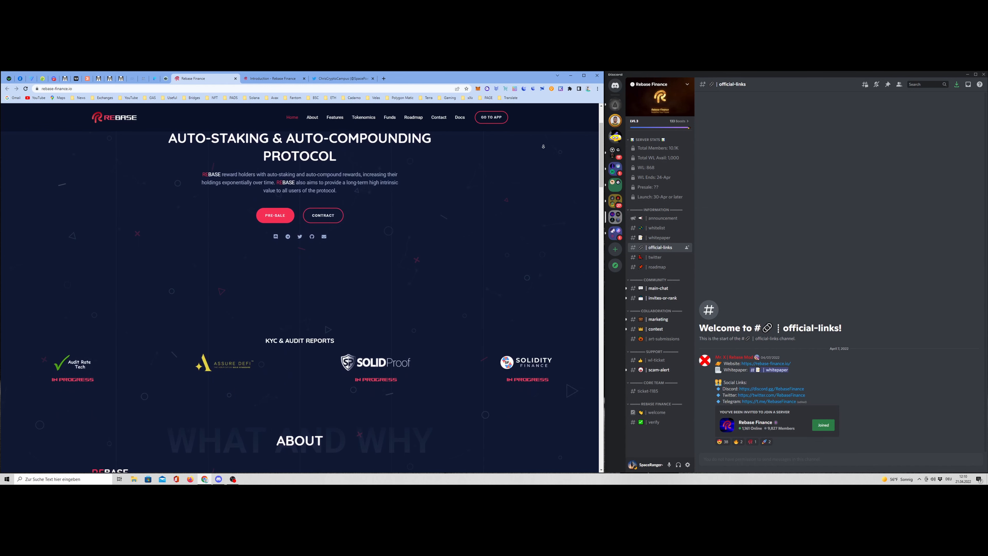
{"action": "scroll", "scroll_direction": "down", "scroll_amount": 3}
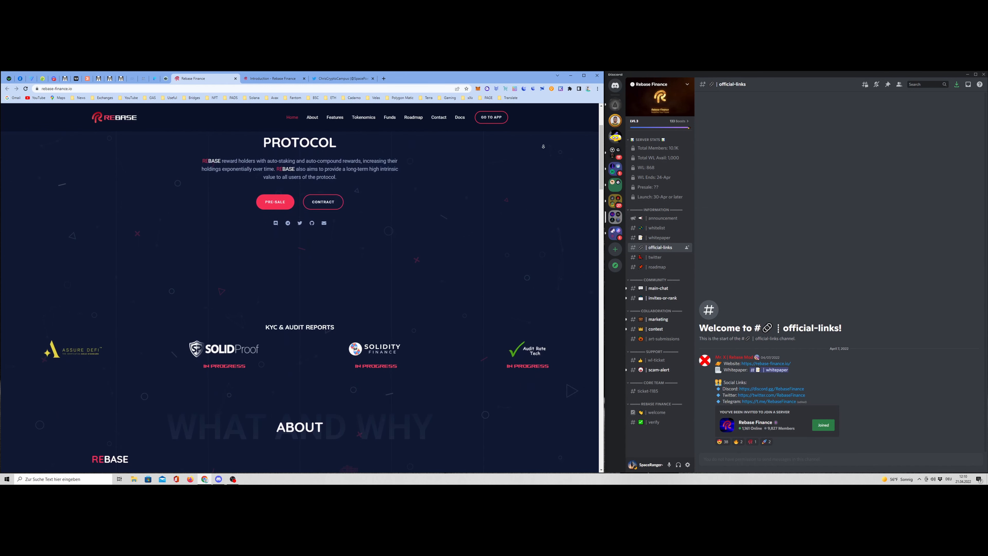
{"action": "scroll", "scroll_direction": "down", "scroll_amount": 3}
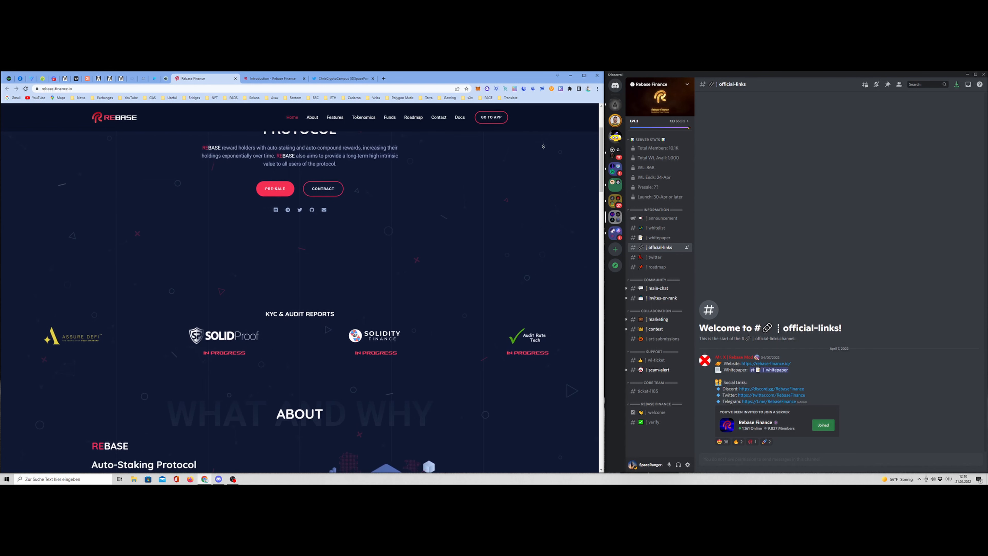
{"action": "scroll", "scroll_direction": "down", "scroll_amount": 3}
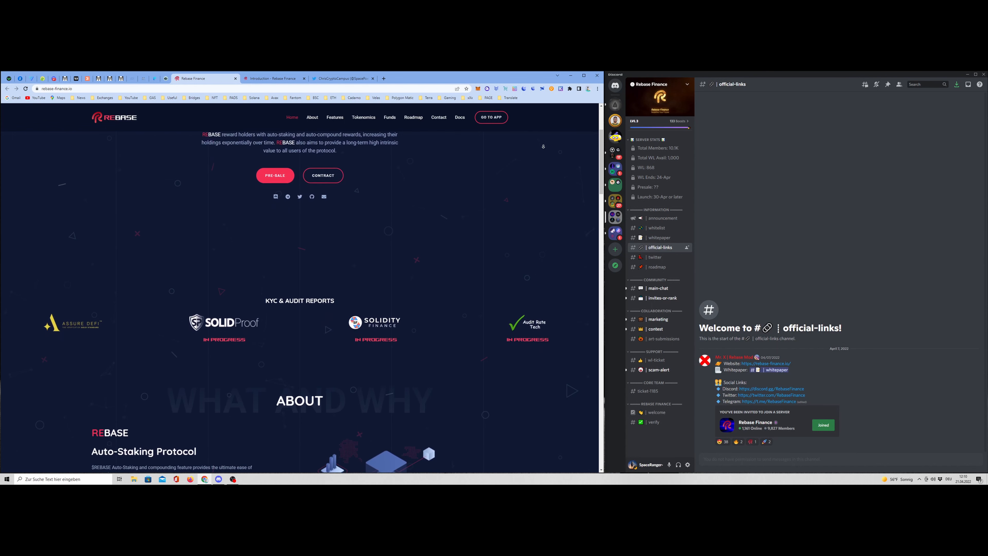
{"action": "scroll", "scroll_direction": "down", "scroll_amount": 3}
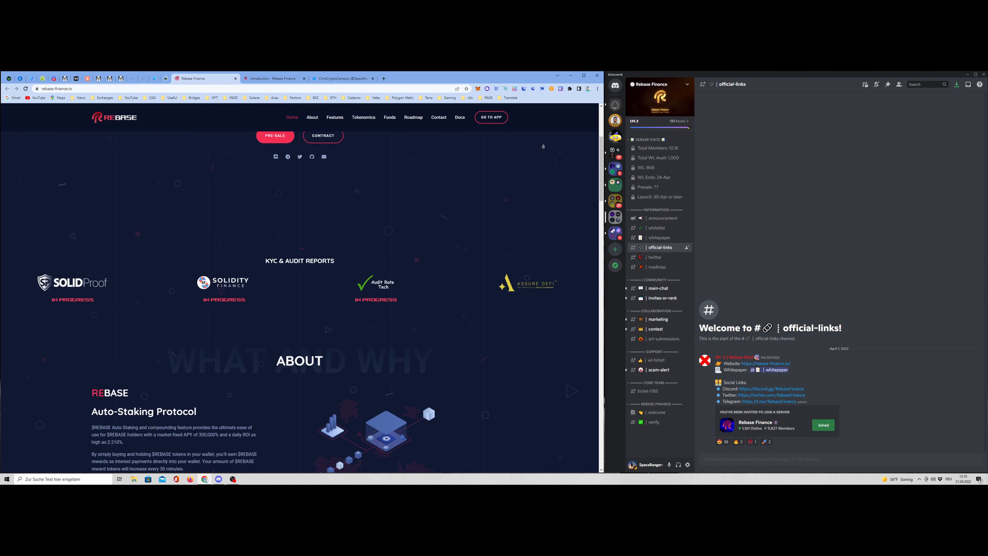
{"action": "scroll", "scroll_direction": "down", "scroll_amount": 3}
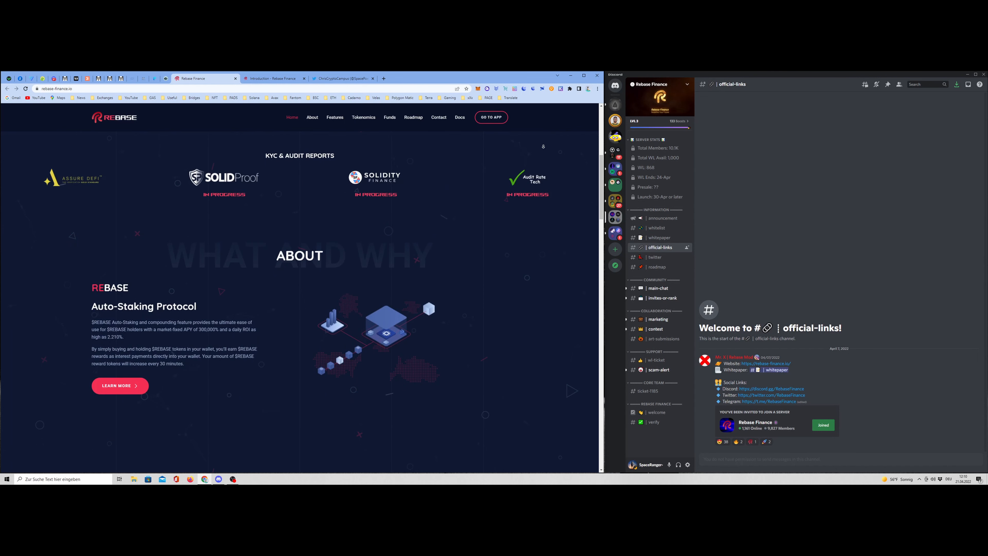
{"action": "left_click", "coordinate": [334, 117]}
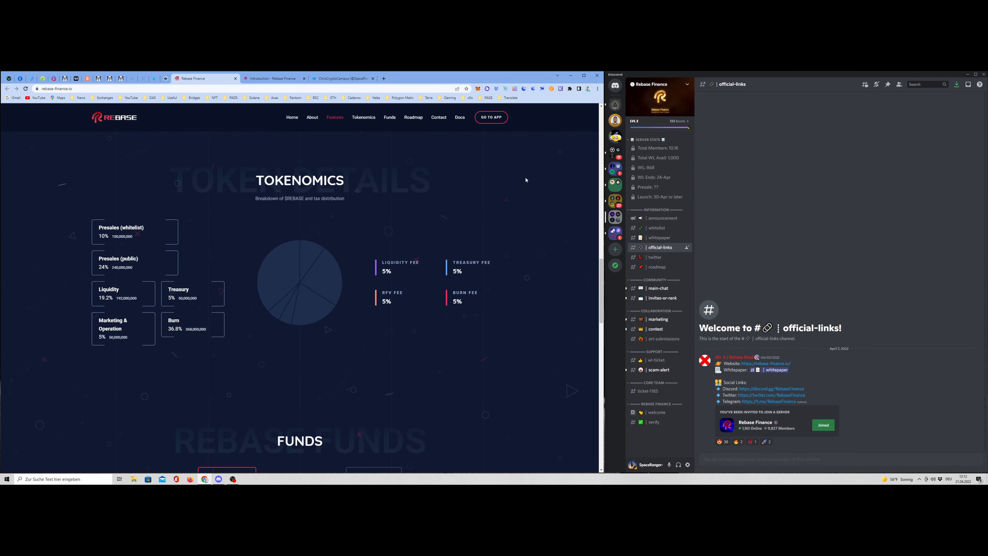